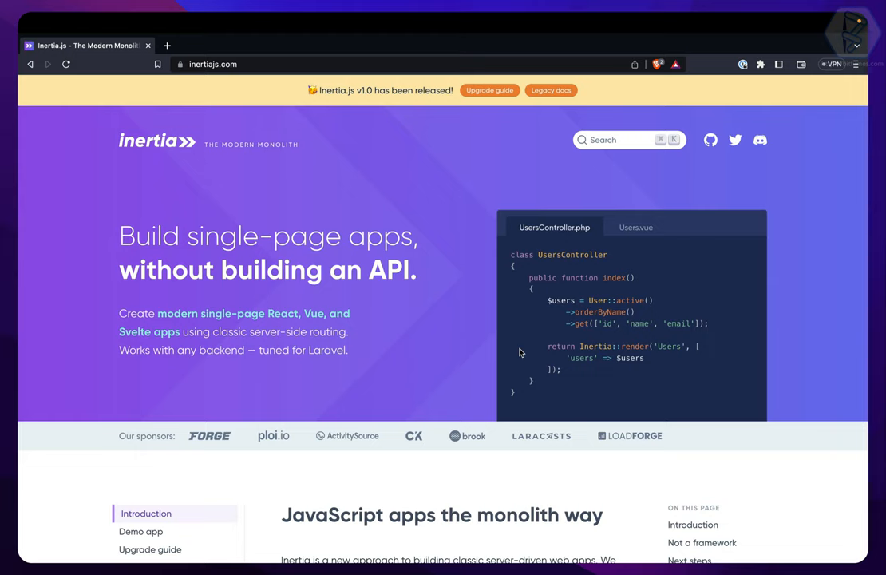
pyautogui.moveTo(397, 284)
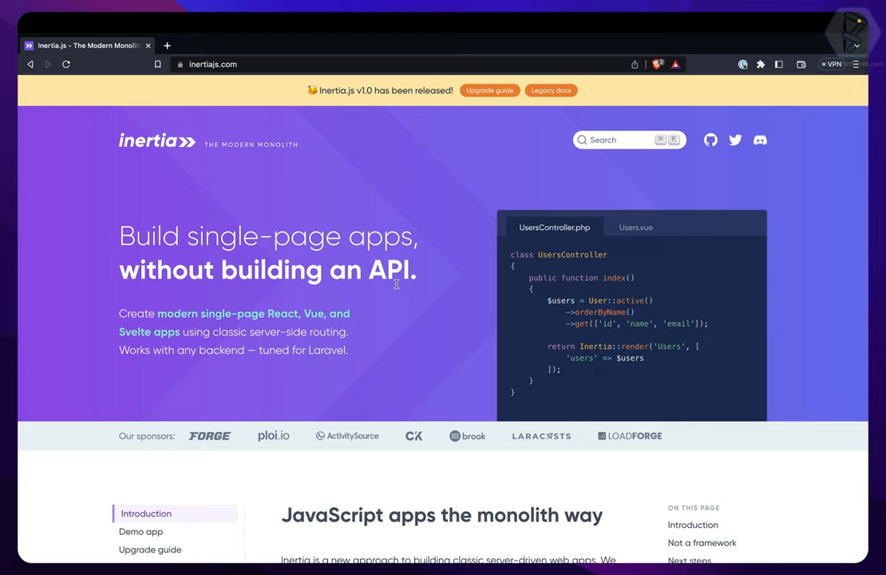
# Show the Users.vue page component example in the homepage code sample
pyautogui.doubleClick(390, 270)
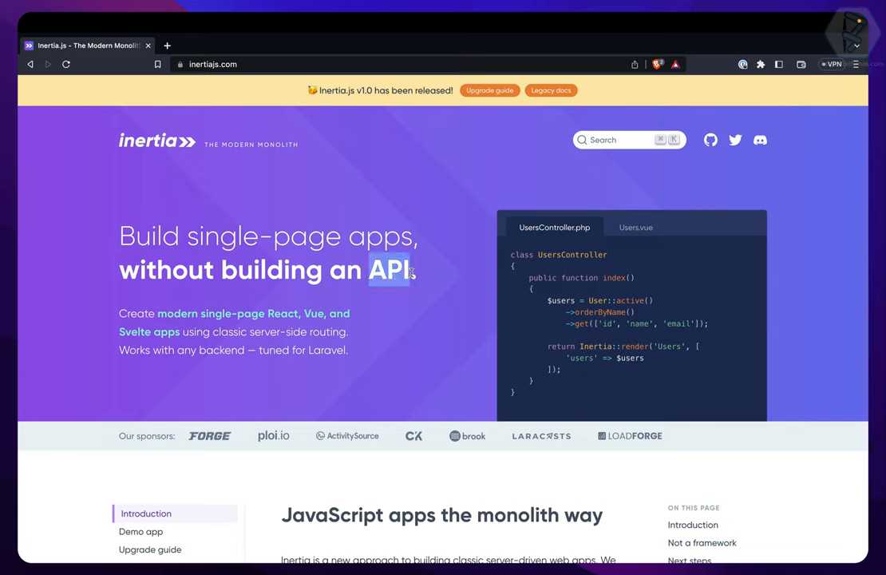
pyautogui.moveTo(444, 318)
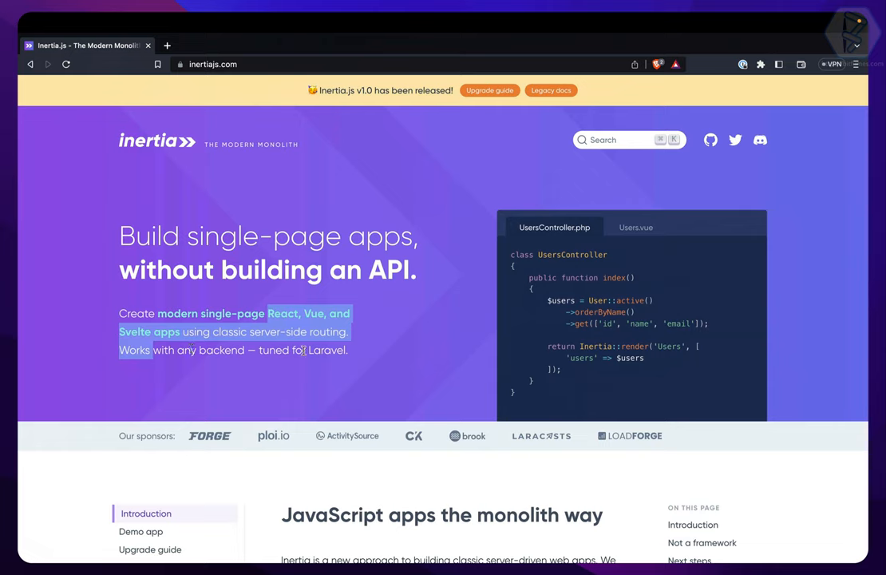
pyautogui.moveTo(328, 361)
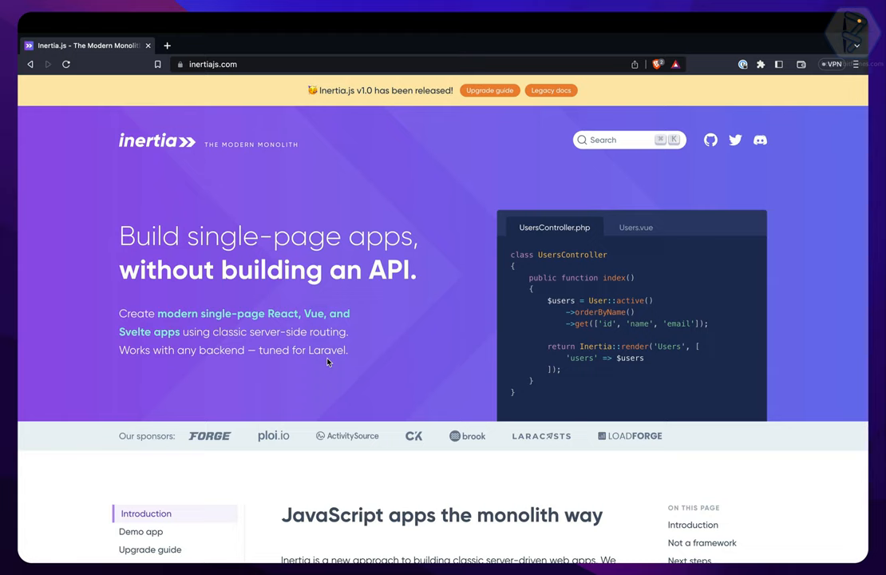
pyautogui.moveTo(357, 355)
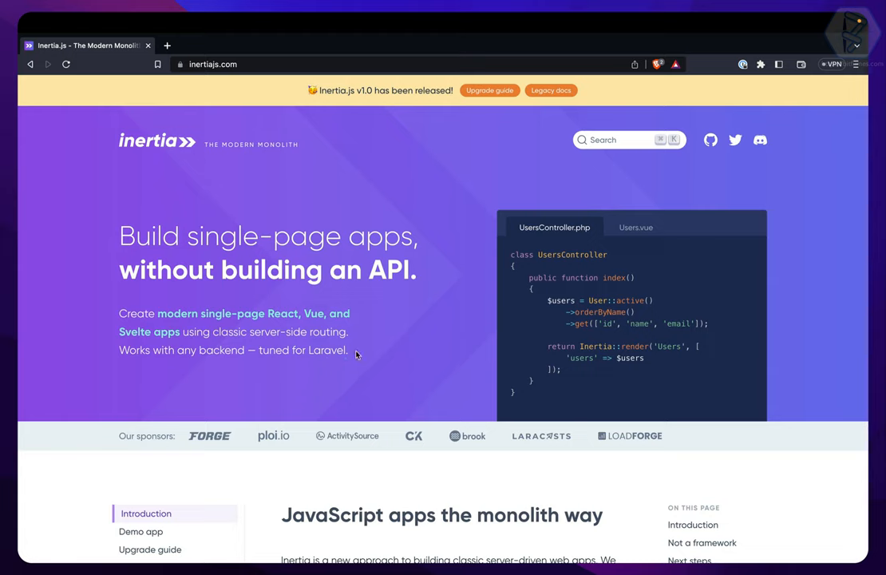
pyautogui.moveTo(284, 247)
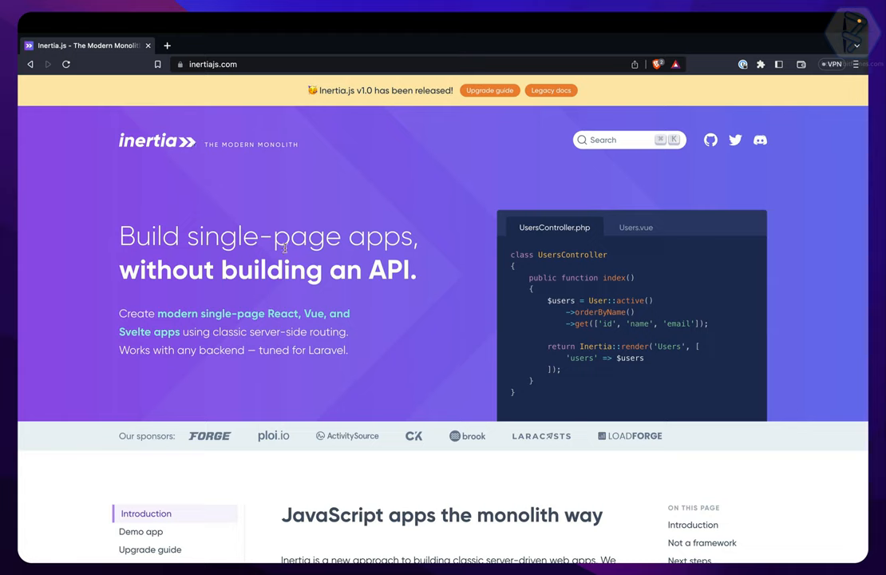
pyautogui.moveTo(323, 300)
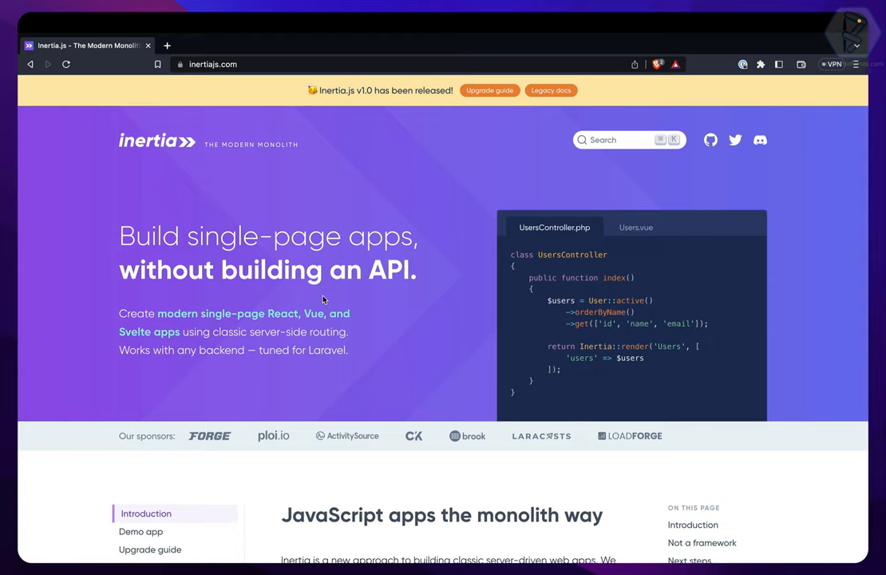
pyautogui.moveTo(425, 276)
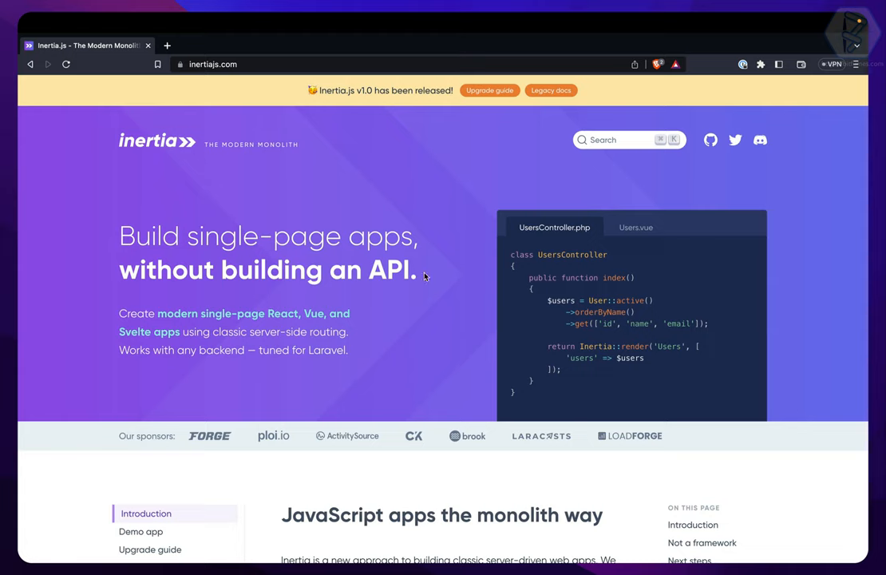
pyautogui.moveTo(437, 278)
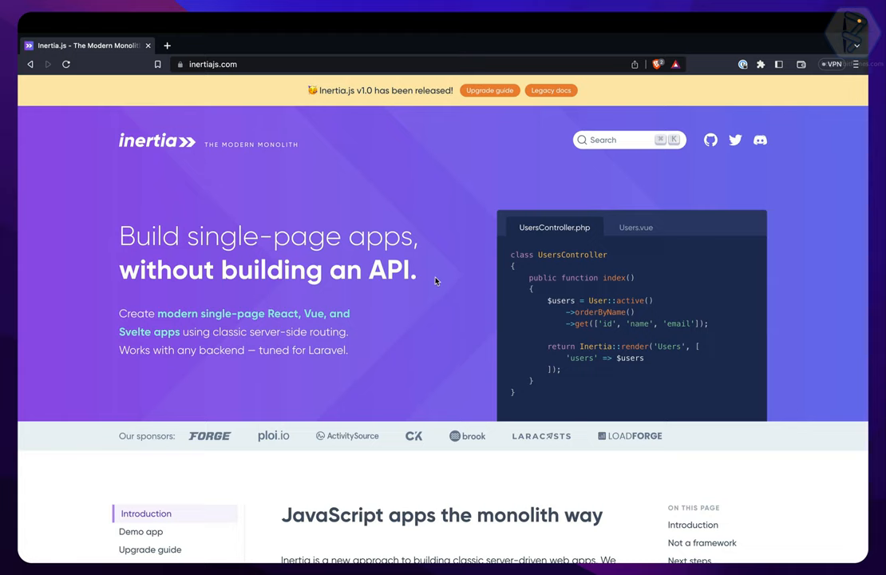
pyautogui.moveTo(642, 275)
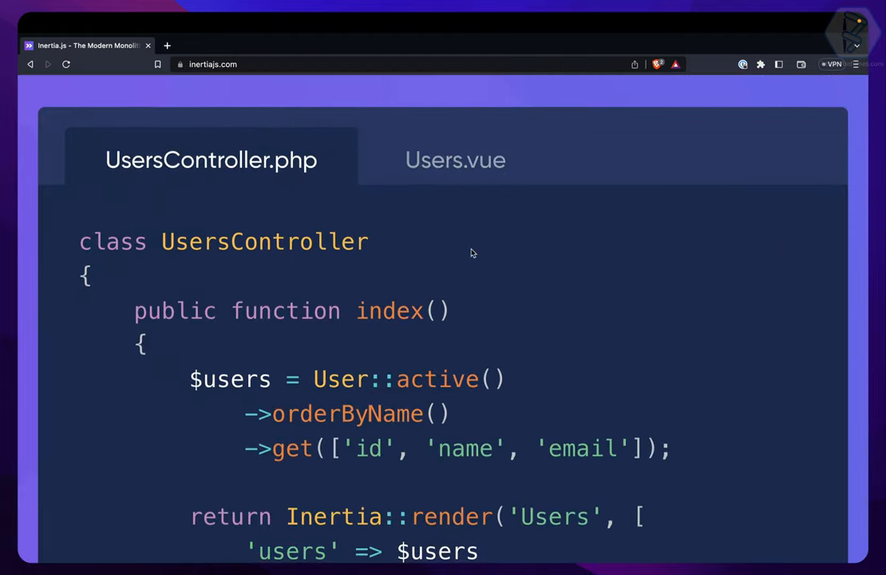
pyautogui.click(455, 159)
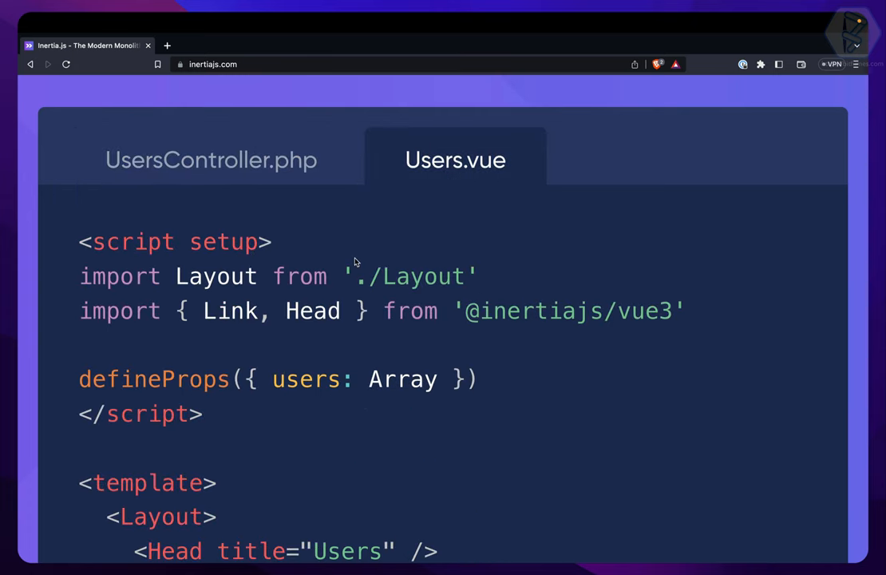
pyautogui.scroll(-3)
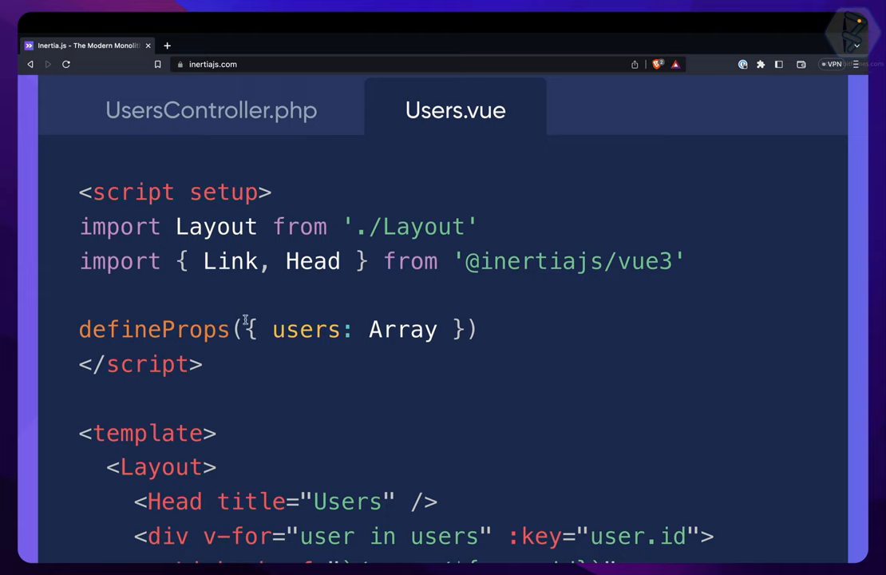
pyautogui.moveTo(314, 176)
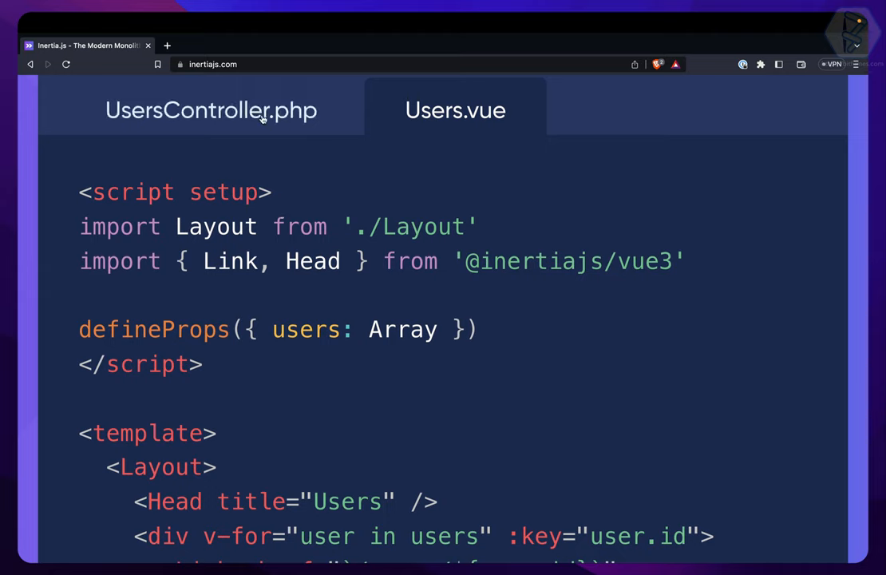
pyautogui.moveTo(327, 375)
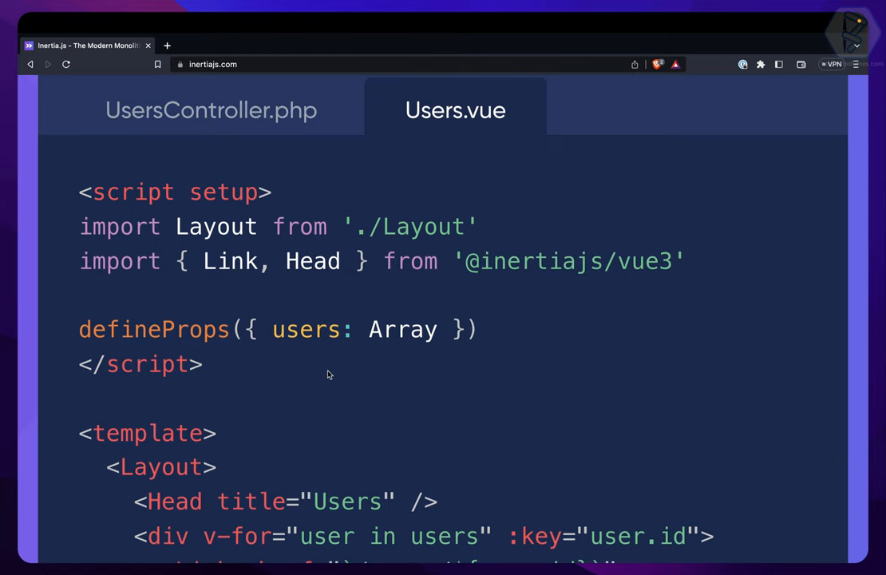
# Flip to the UsersController.php example and back to Users.vue
pyautogui.click(210, 108)
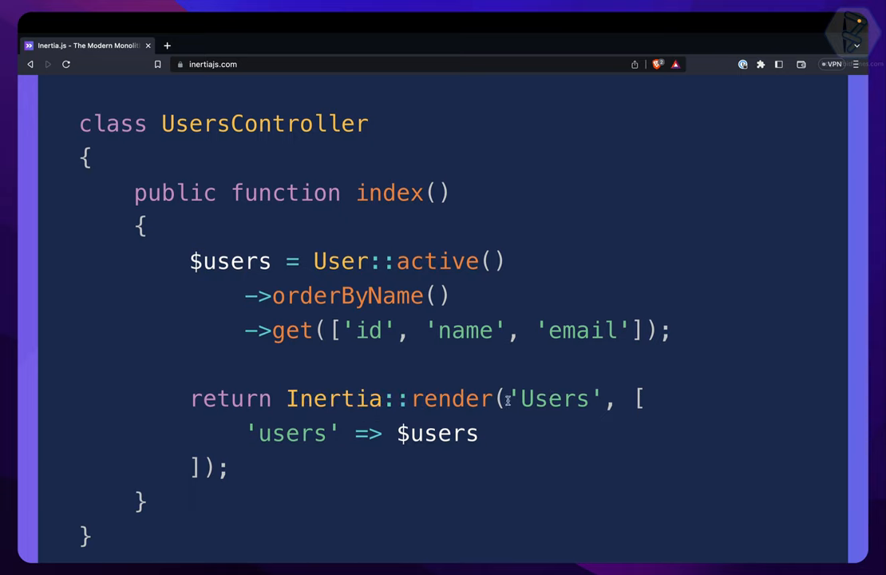
pyautogui.moveTo(193, 115)
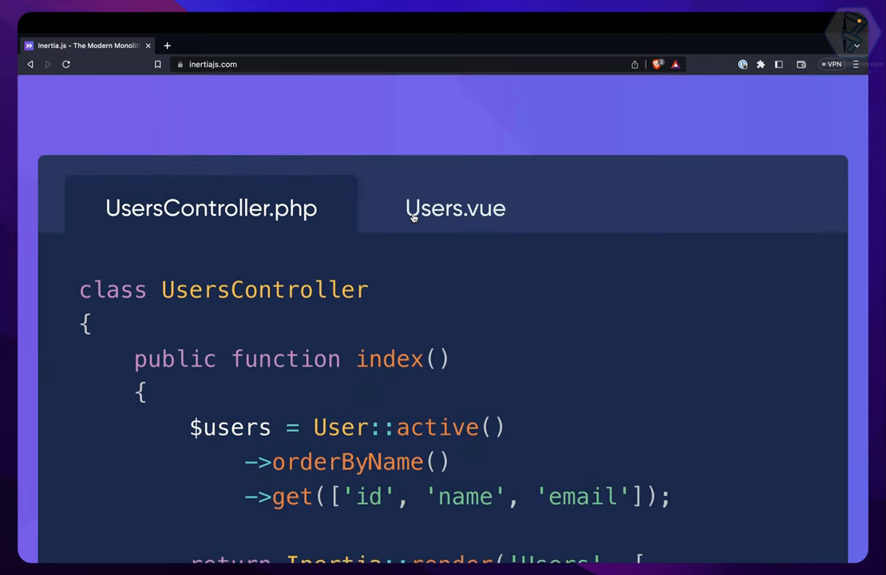
pyautogui.click(456, 207)
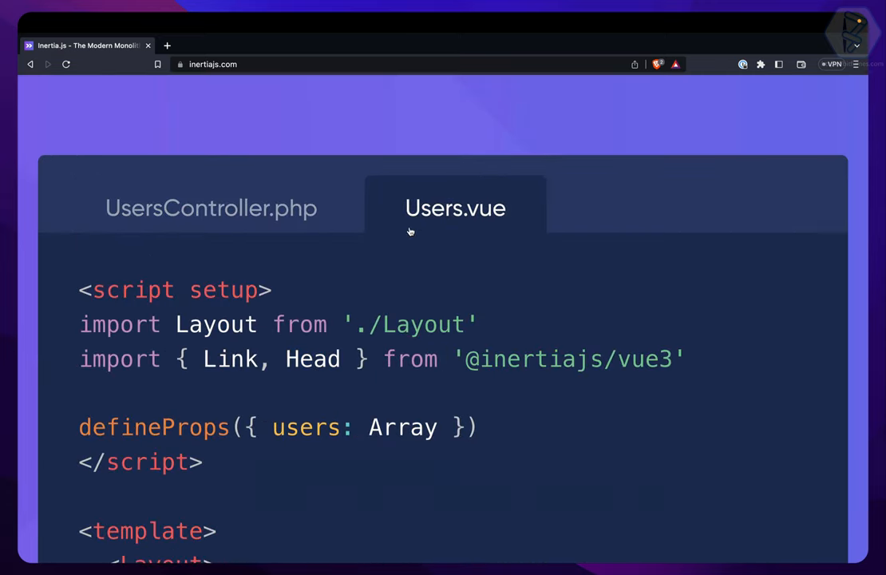
pyautogui.scroll(-3)
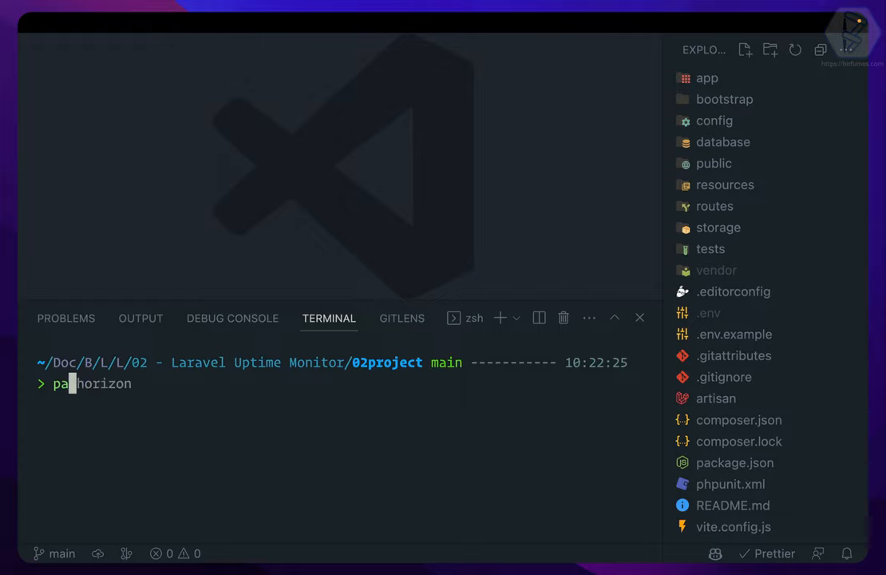
pyautogui.press('Enter')
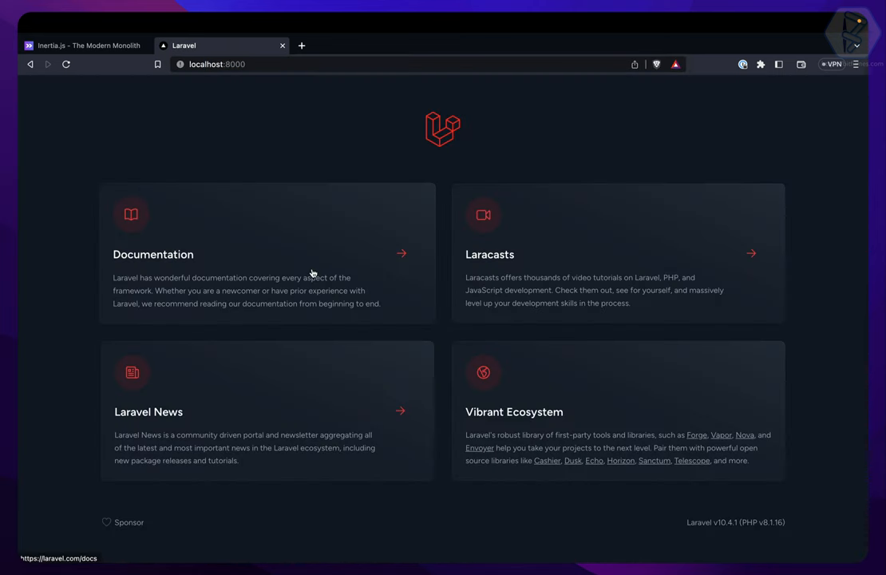
# Return to the Inertia.js site and bring the Installation links into view
pyautogui.click(83, 45)
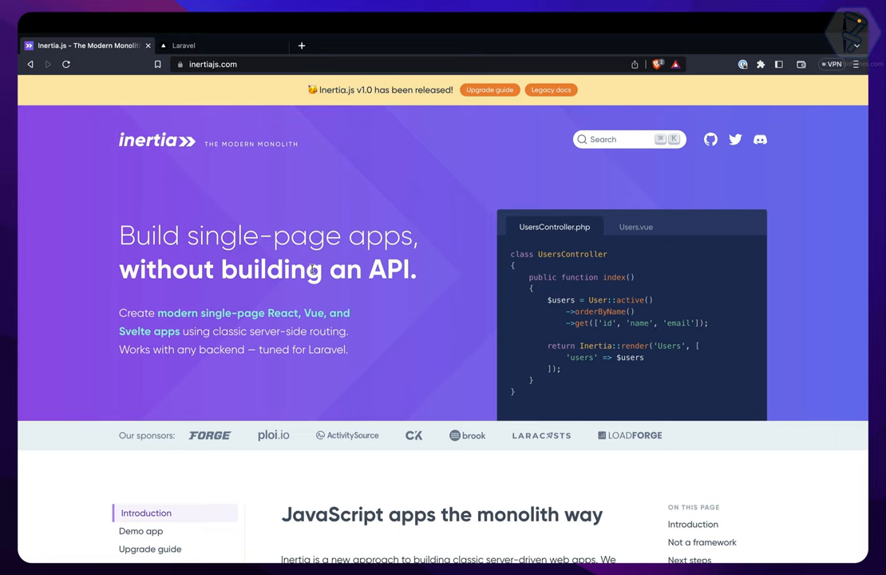
pyautogui.scroll(-3)
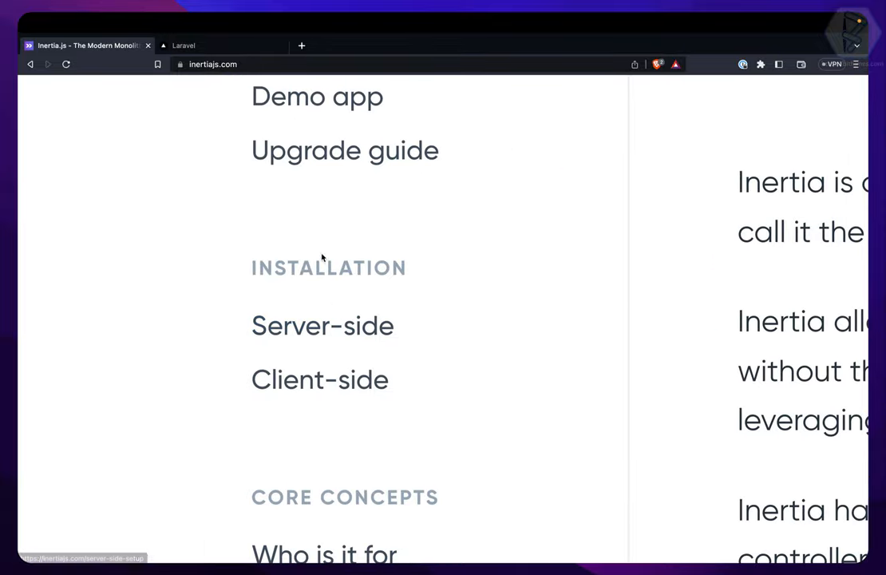
pyautogui.moveTo(326, 291)
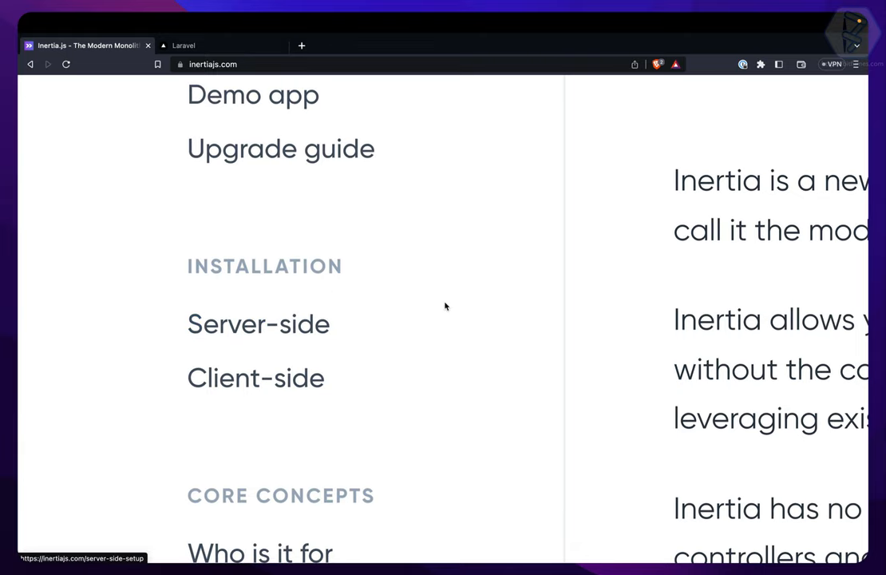
# Open the Server-side setup guide under Installation
pyautogui.click(258, 323)
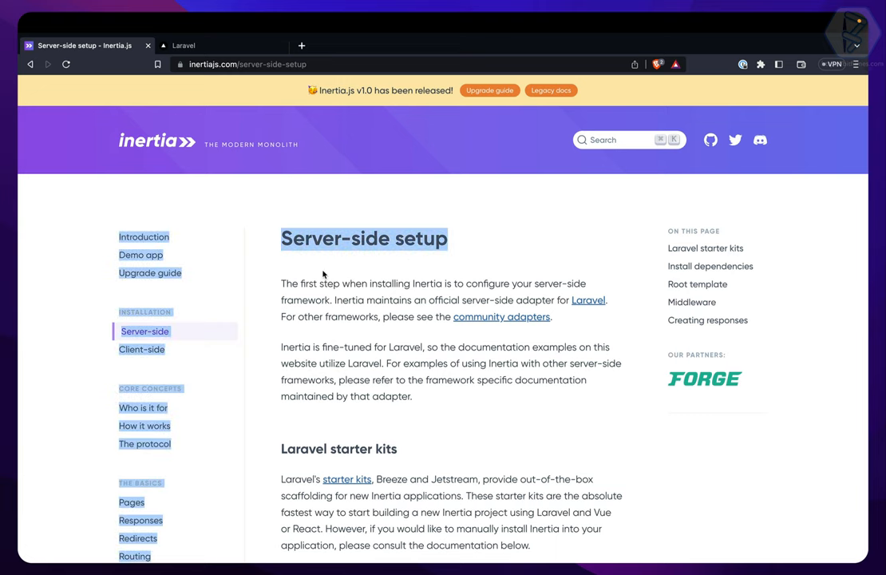
pyautogui.scroll(-3)
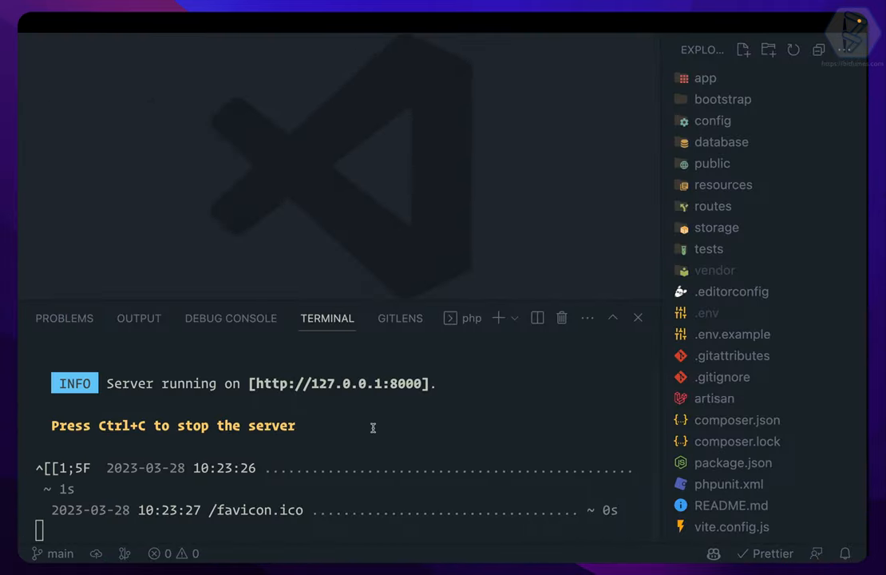
# Stop the dev server and enter composer require inertiajs/inertia-laravel in the terminal
pyautogui.press('ctrl+c')
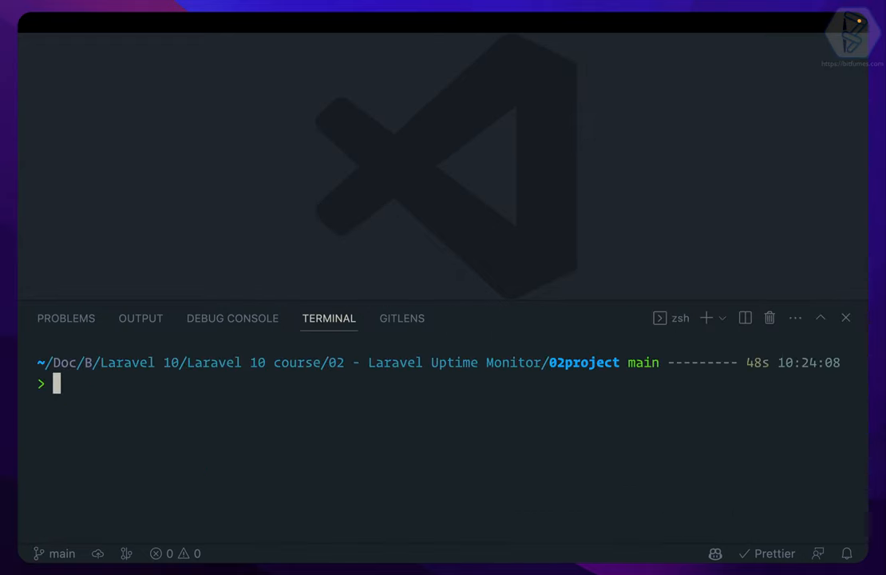
pyautogui.write('composer require inertiajs/inertia-laravel')
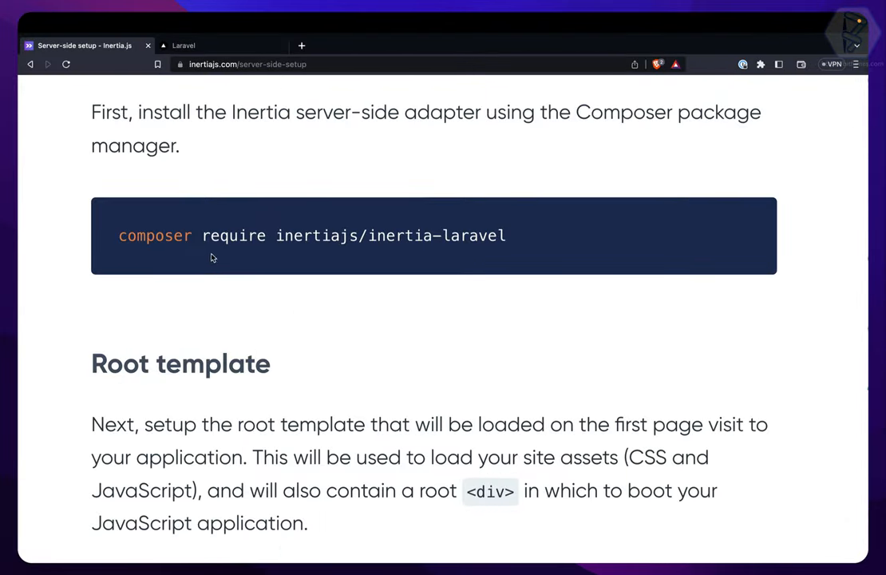
# Bring the Root template code block into view and select part of it
pyautogui.scroll(-3)
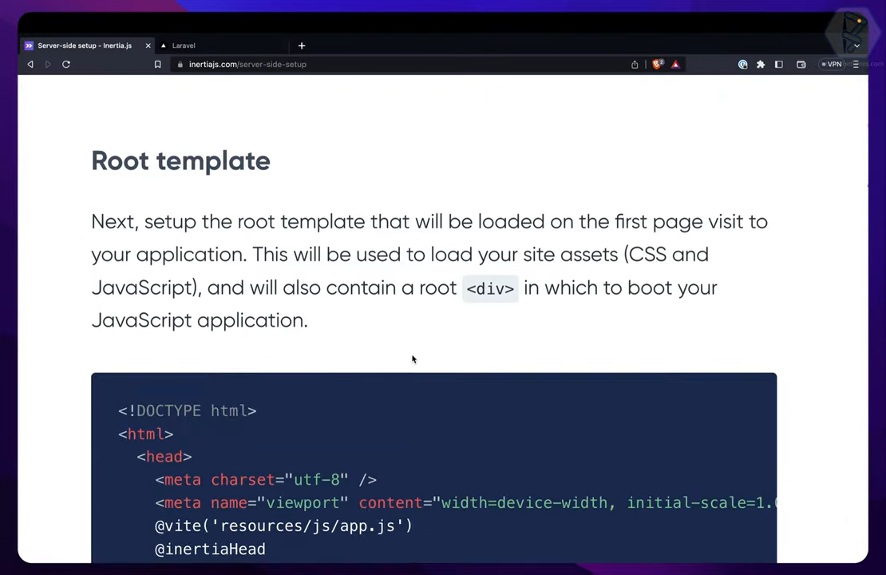
pyautogui.scroll(-3)
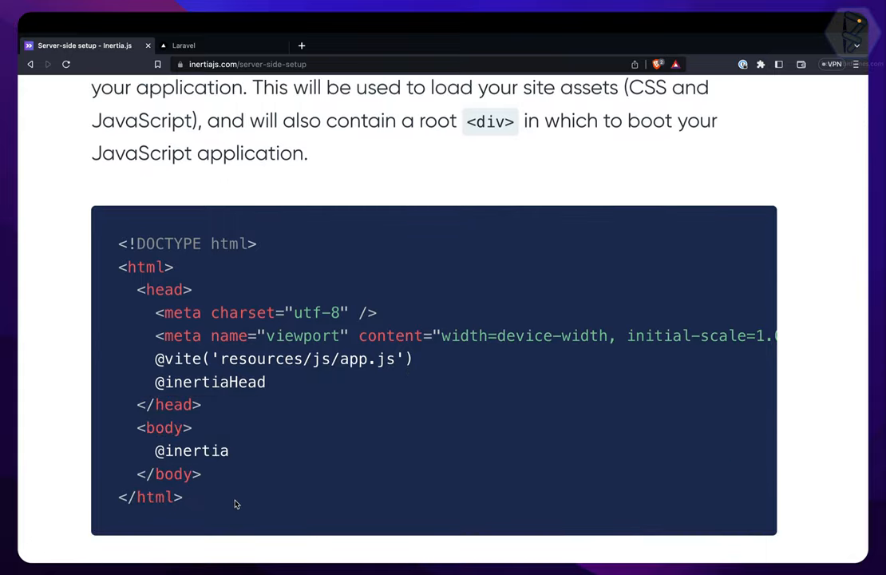
pyautogui.doubleClick(163, 358)
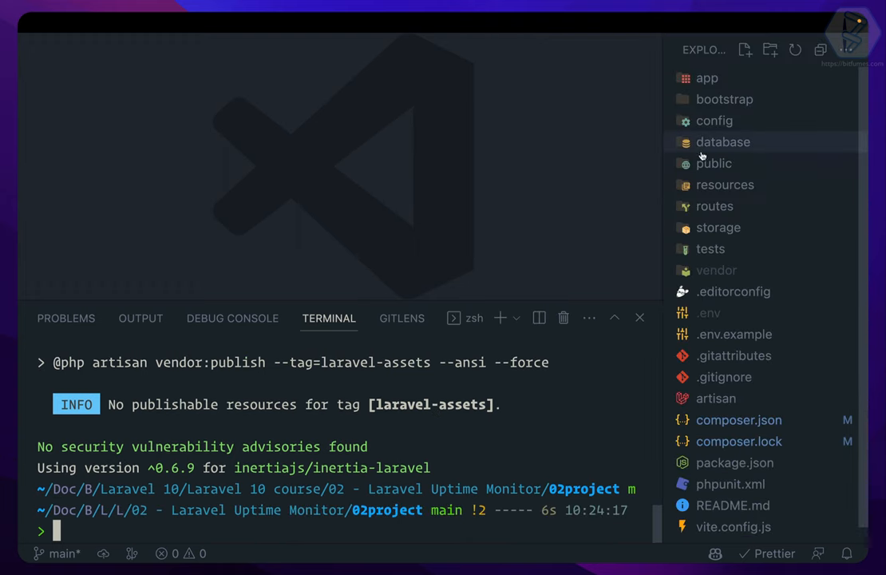
# Expand the project's resources folder in the Explorer
pyautogui.click(725, 185)
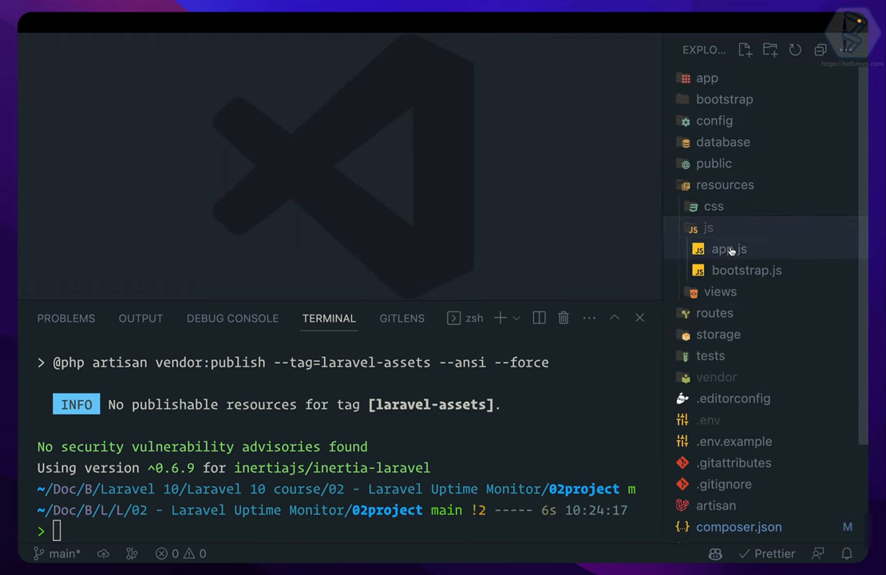
pyautogui.moveTo(719, 291)
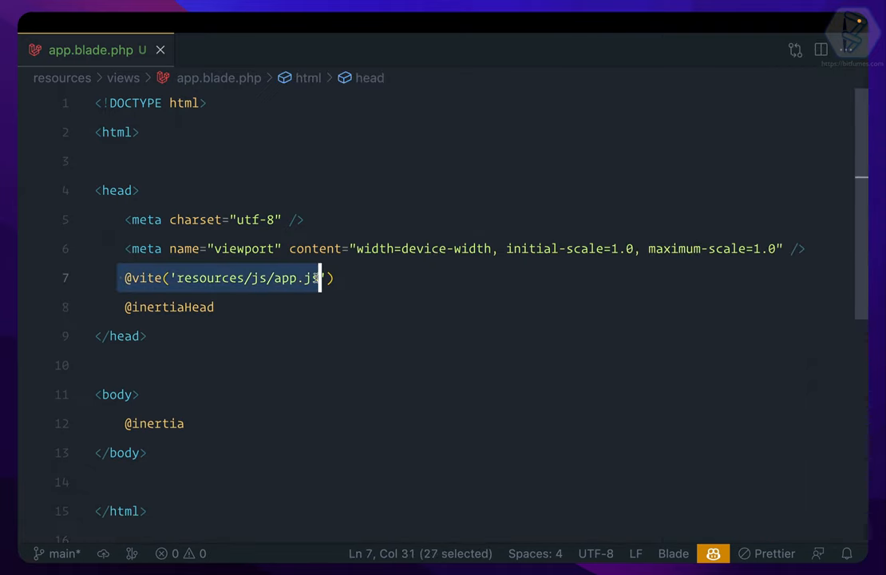
pyautogui.click(214, 296)
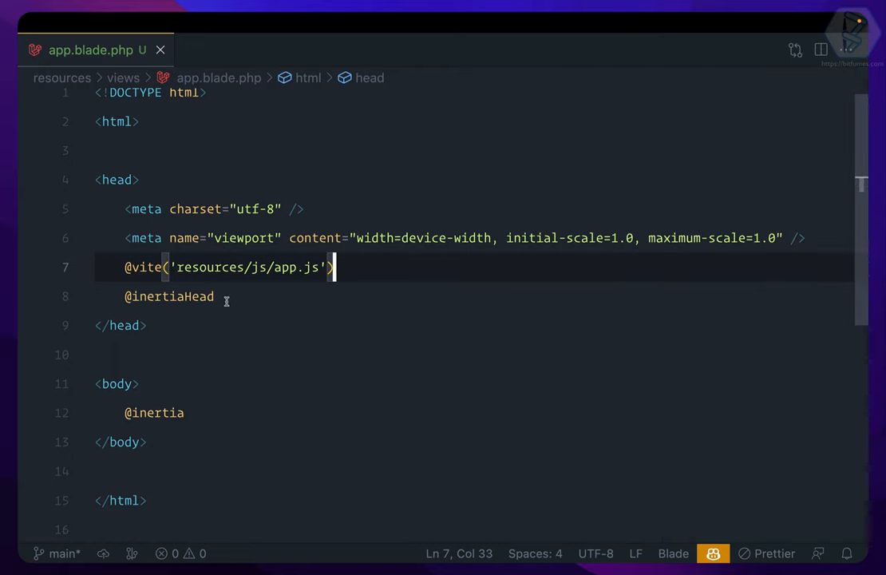
pyautogui.doubleClick(169, 295)
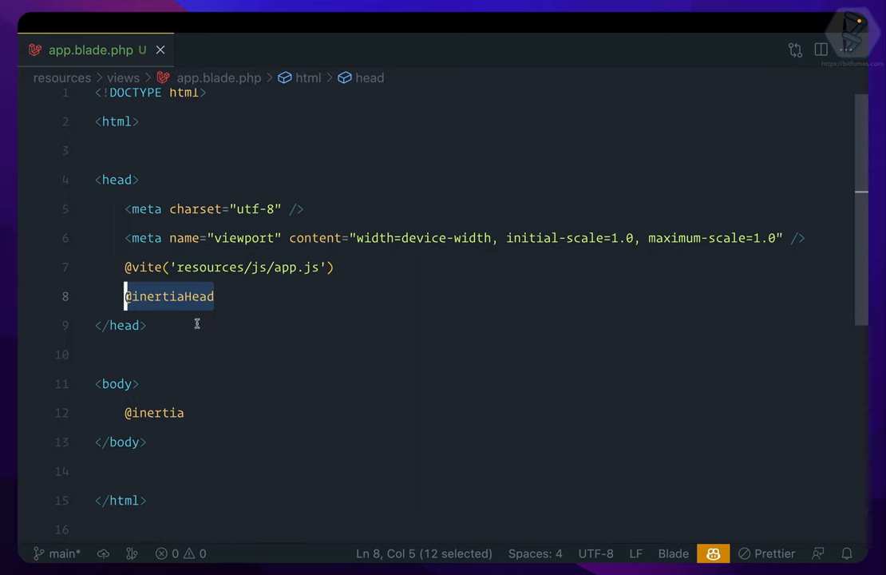
pyautogui.moveTo(234, 301)
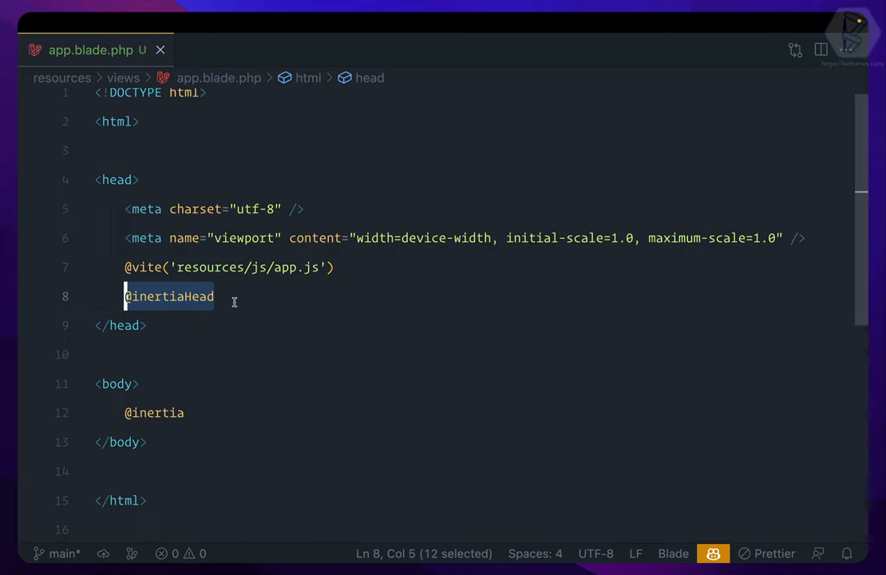
pyautogui.click(216, 296)
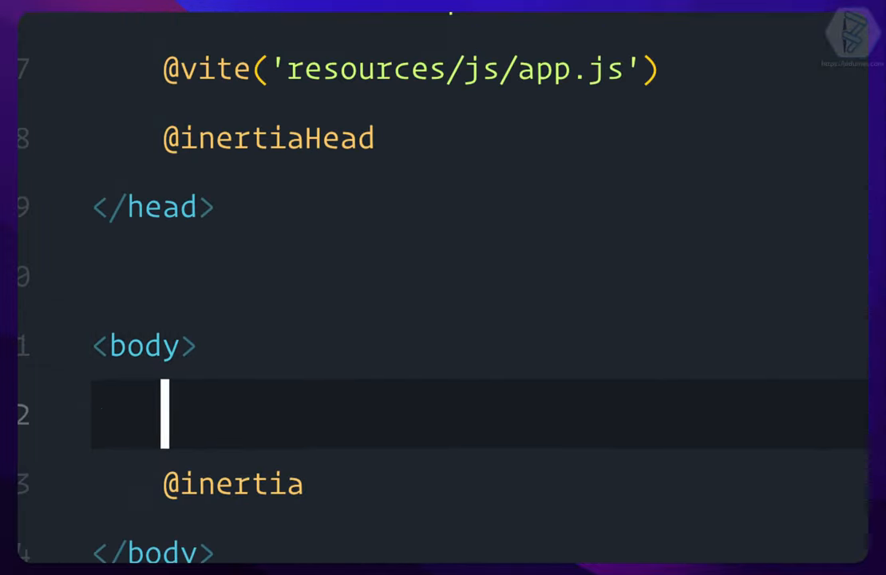
pyautogui.write('<div></div>')
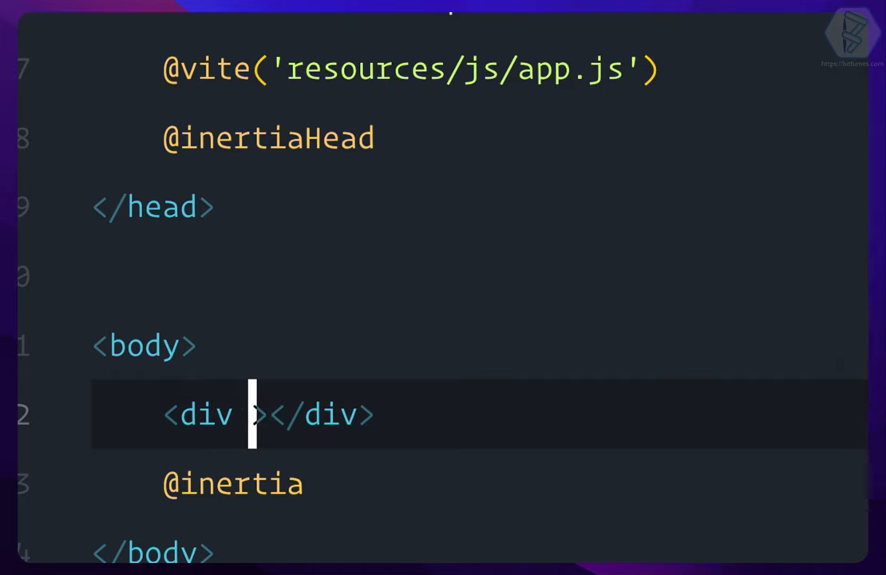
pyautogui.write('id="app"')
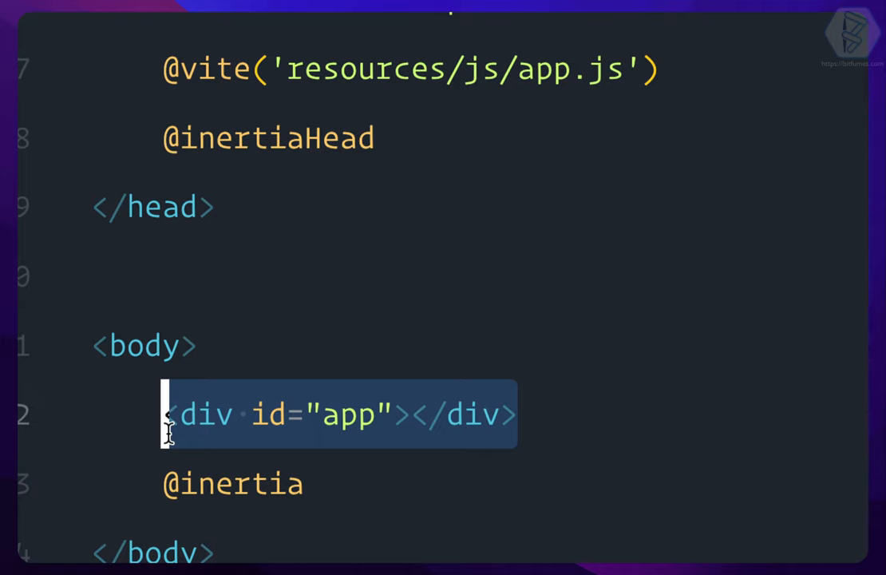
pyautogui.moveTo(348, 479)
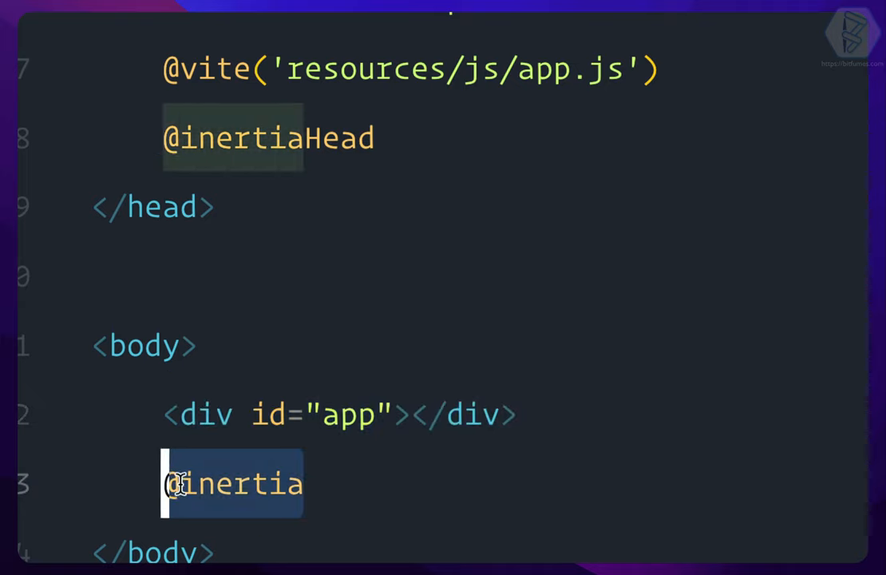
pyautogui.moveTo(546, 442)
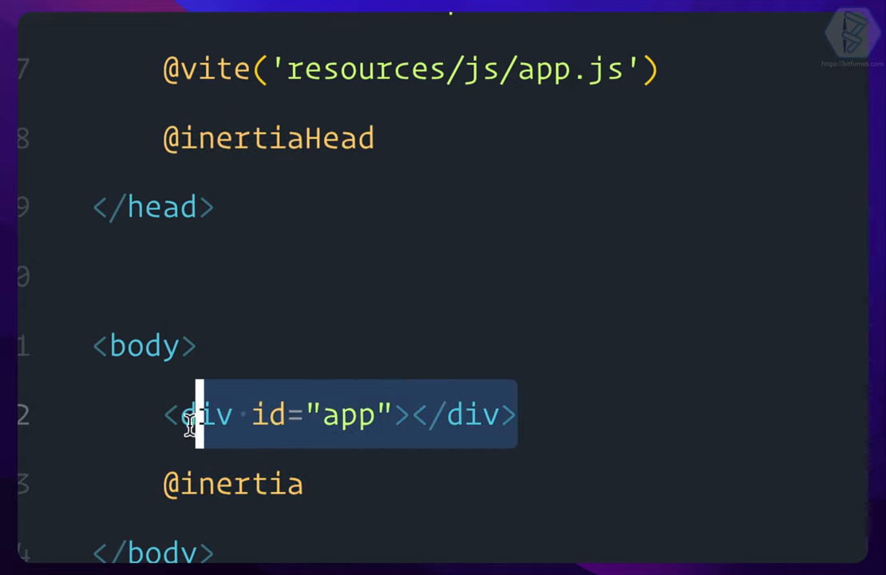
# Scroll the server-side guide past Root template to the Middleware section
pyautogui.press('Delete')
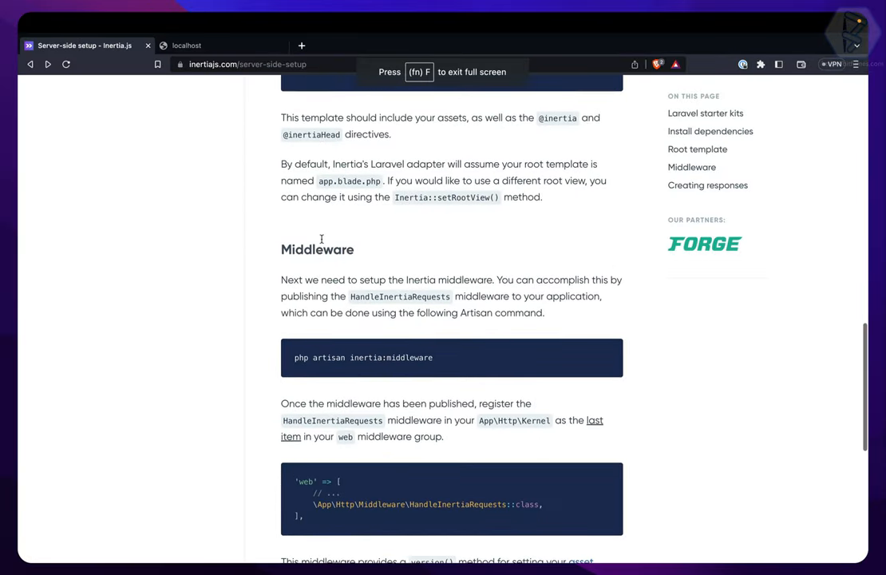
pyautogui.scroll(-3)
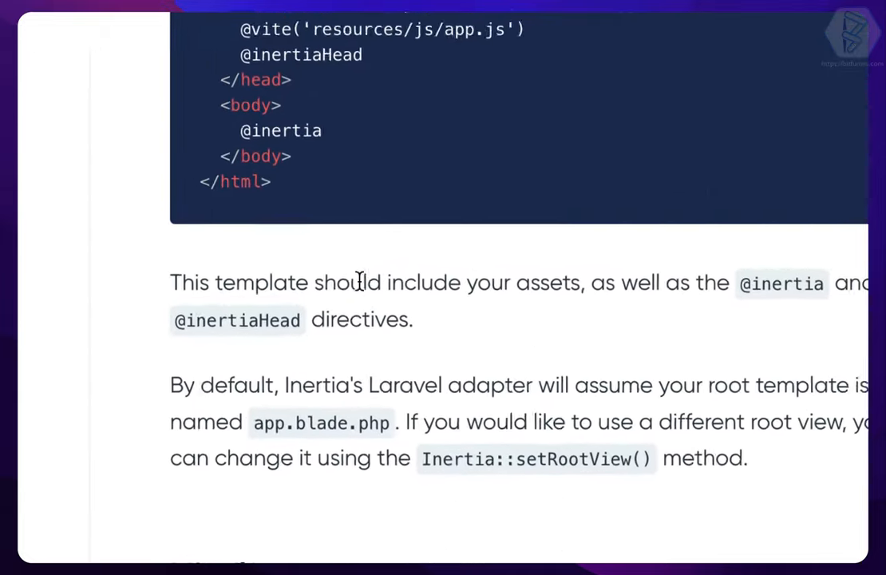
pyautogui.scroll(-3)
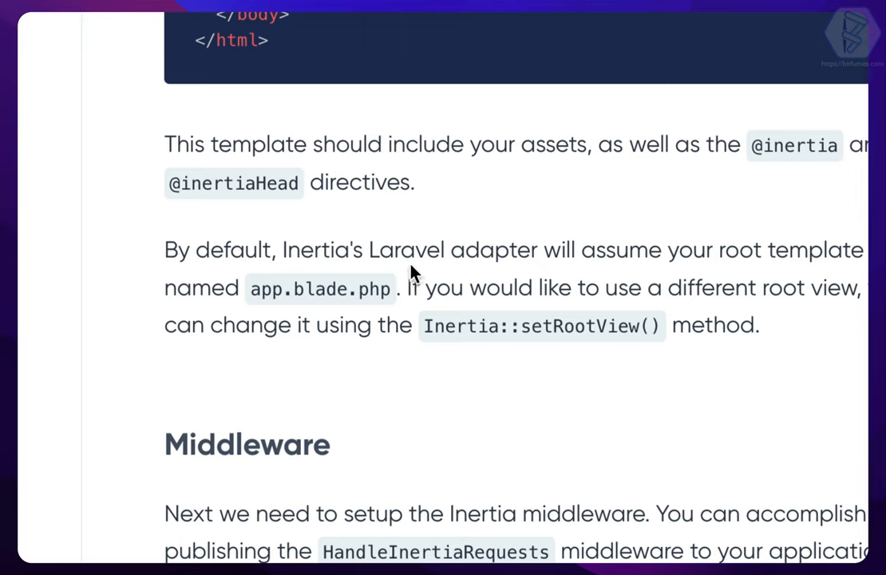
pyautogui.moveTo(733, 272)
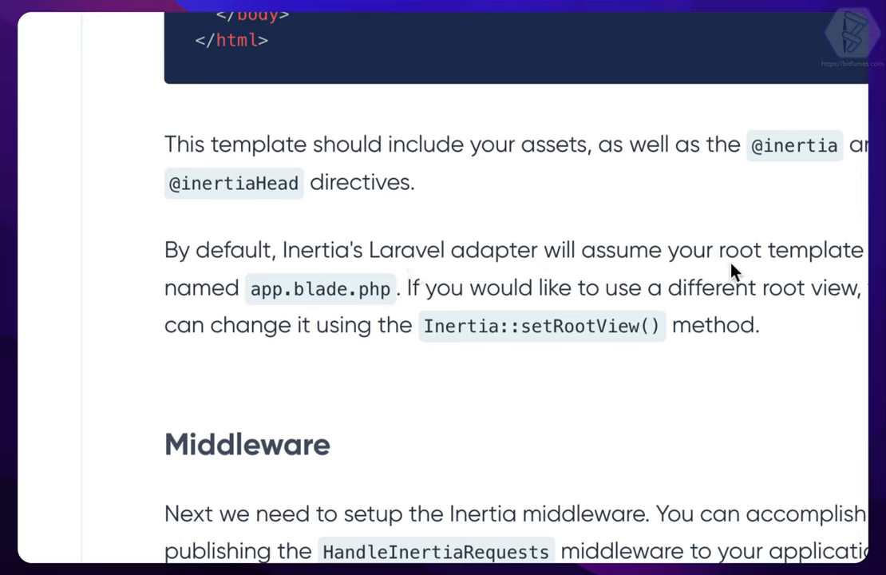
pyautogui.doubleClick(319, 288)
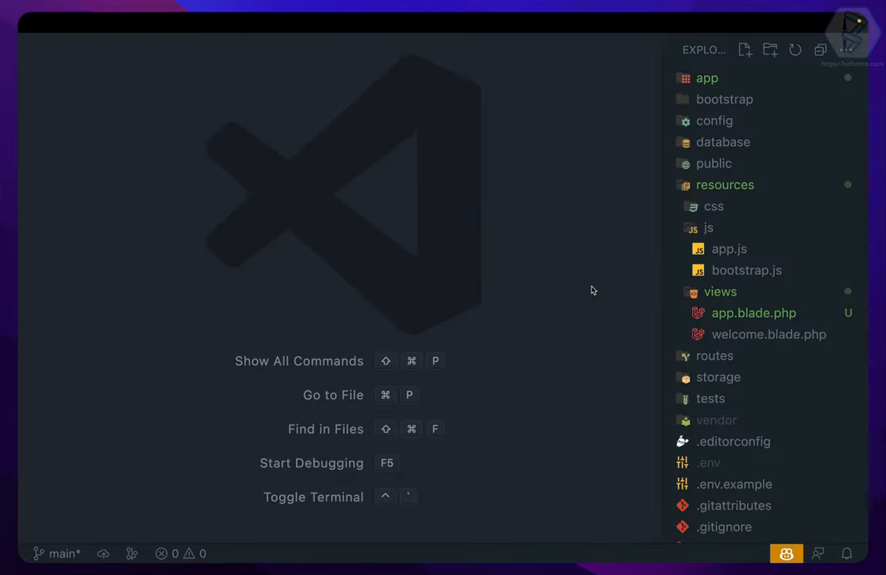
# Add \App\Http\Middleware\HandleInertiaRequests::class at the end of the web group in Kernel.php
pyautogui.click(705, 77)
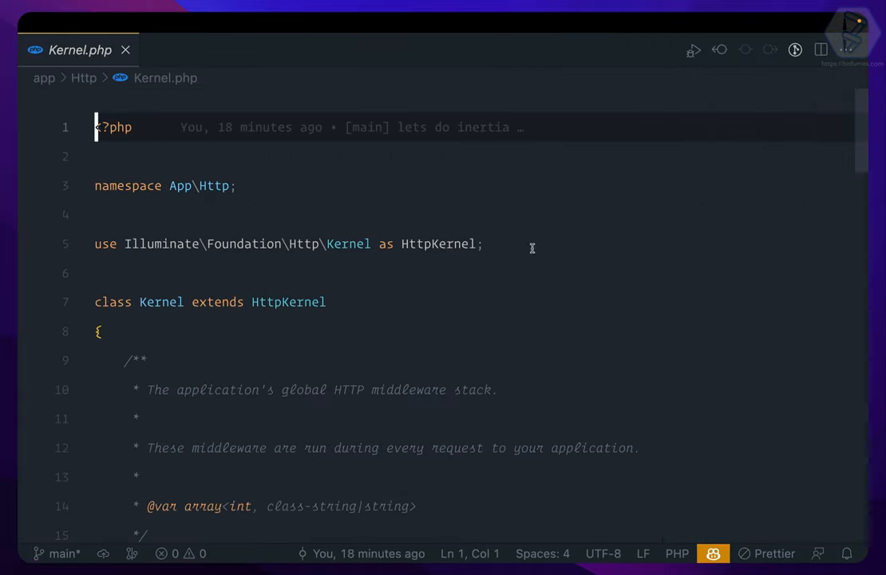
pyautogui.scroll(-3)
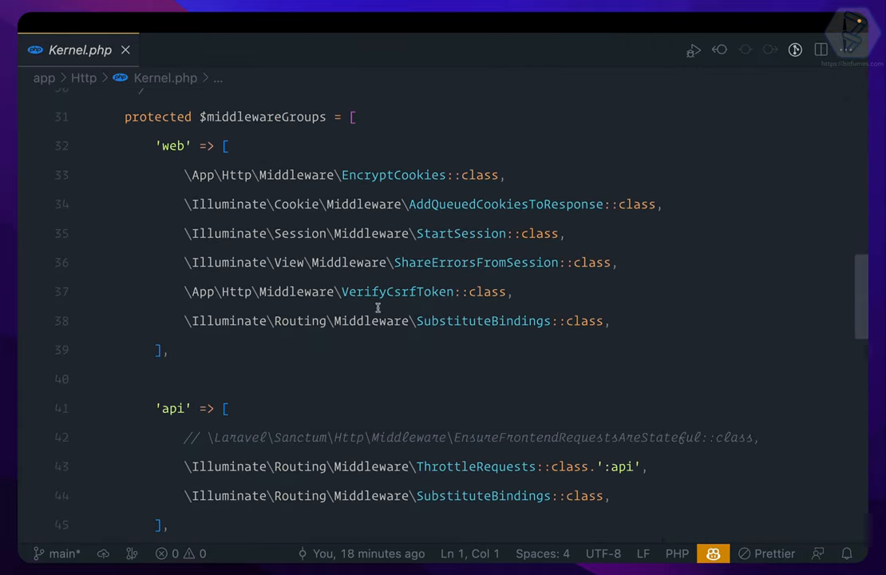
pyautogui.click(402, 348)
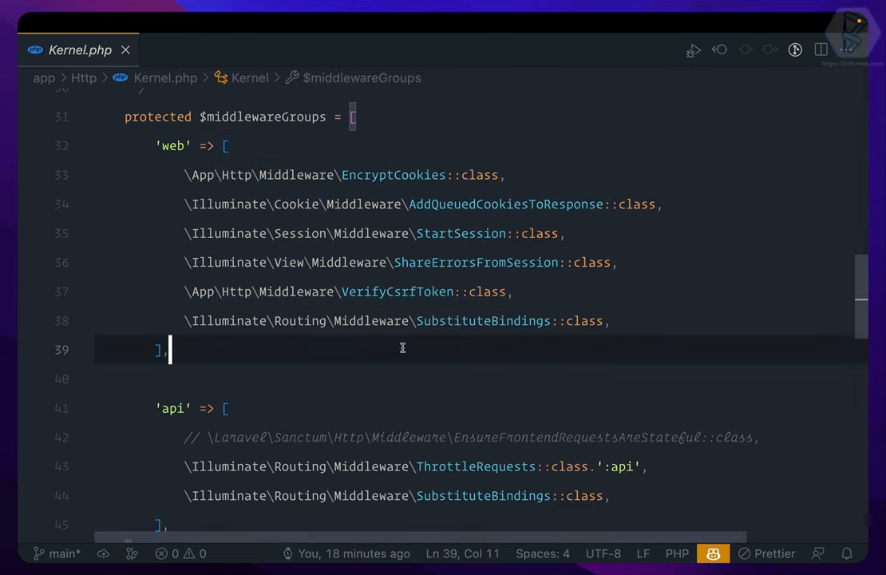
pyautogui.write('\\App\\Http\\Middleware\\HandleInertiaRequests::class,')
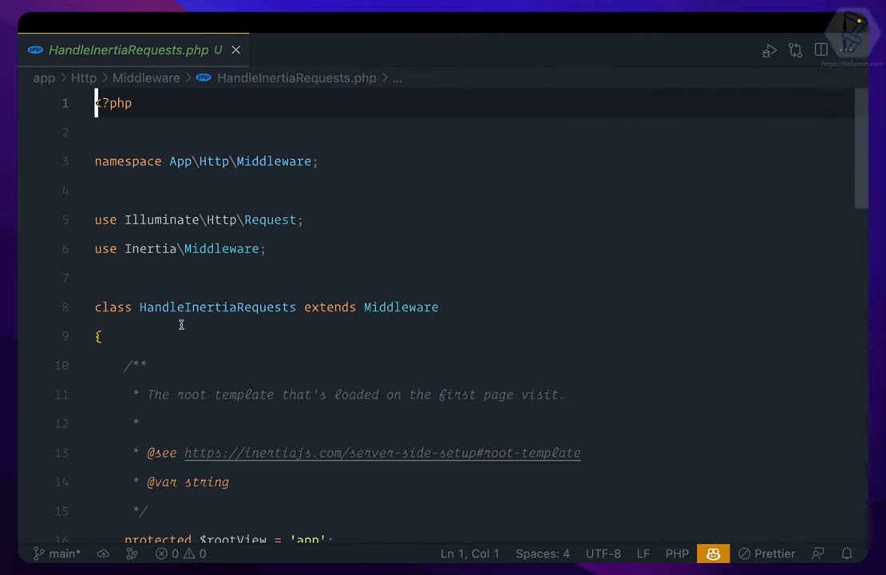
# Open HandleInertiaRequests.php and scroll through the published middleware
pyautogui.scroll(-3)
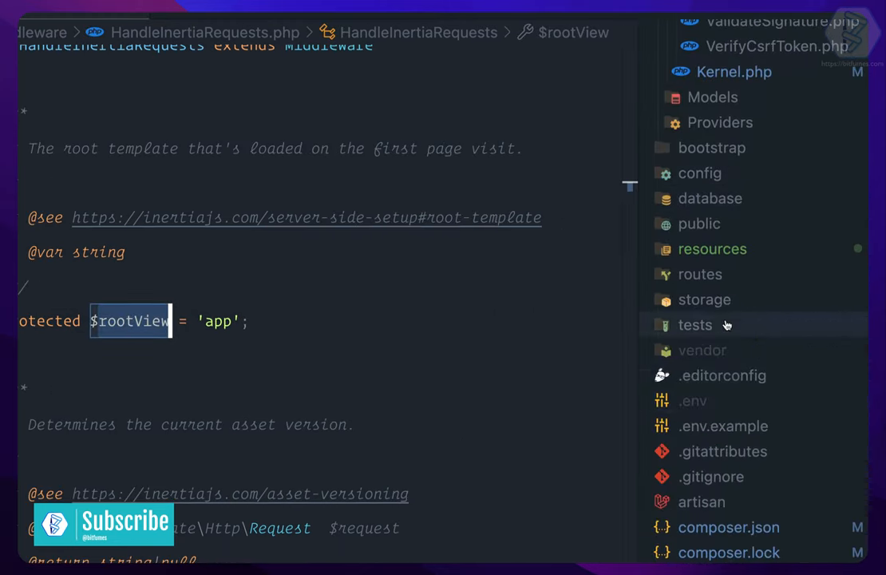
pyautogui.click(712, 249)
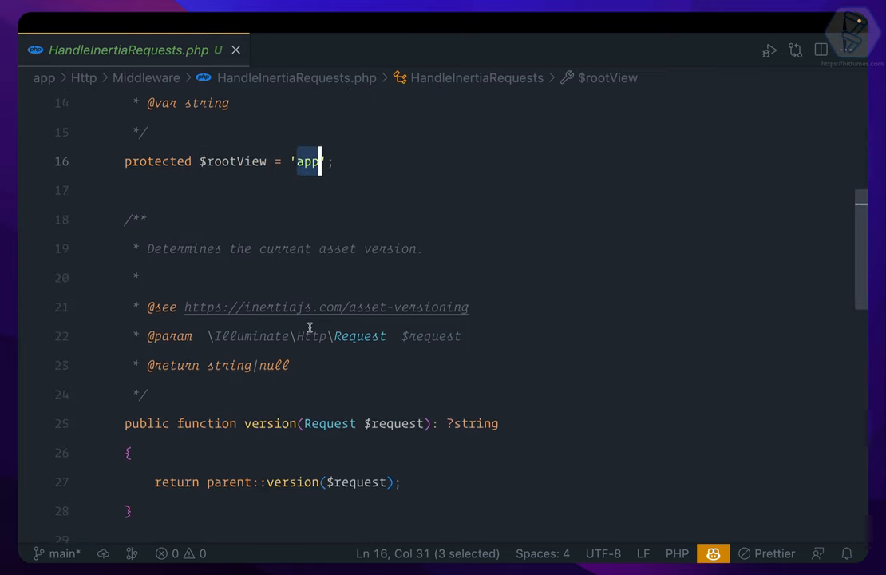
pyautogui.scroll(-3)
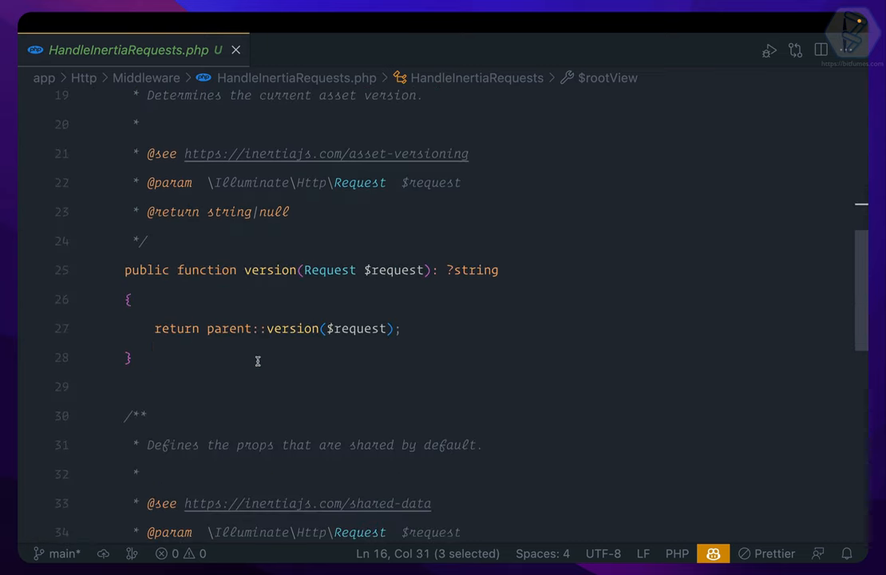
pyautogui.scroll(-3)
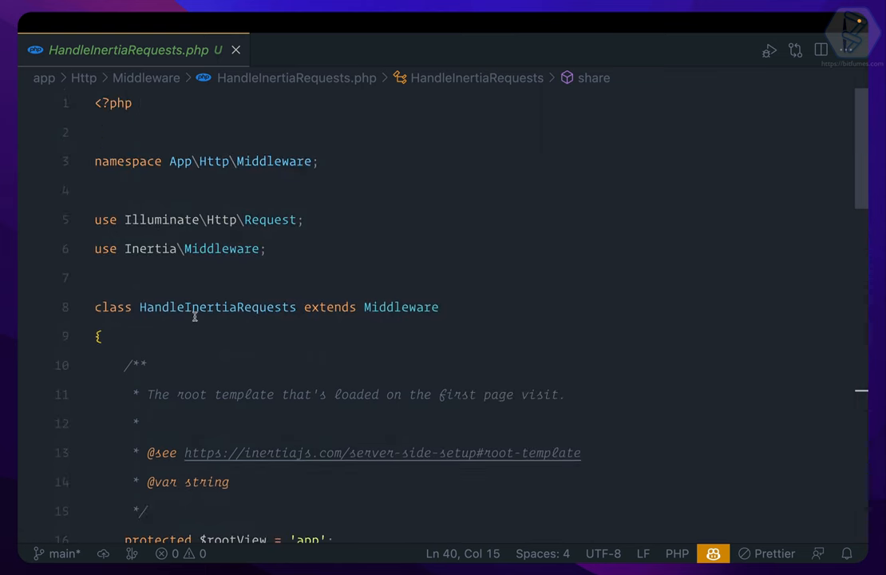
# Select the parent class name Middleware to go to its vendor definition
pyautogui.doubleClick(217, 307)
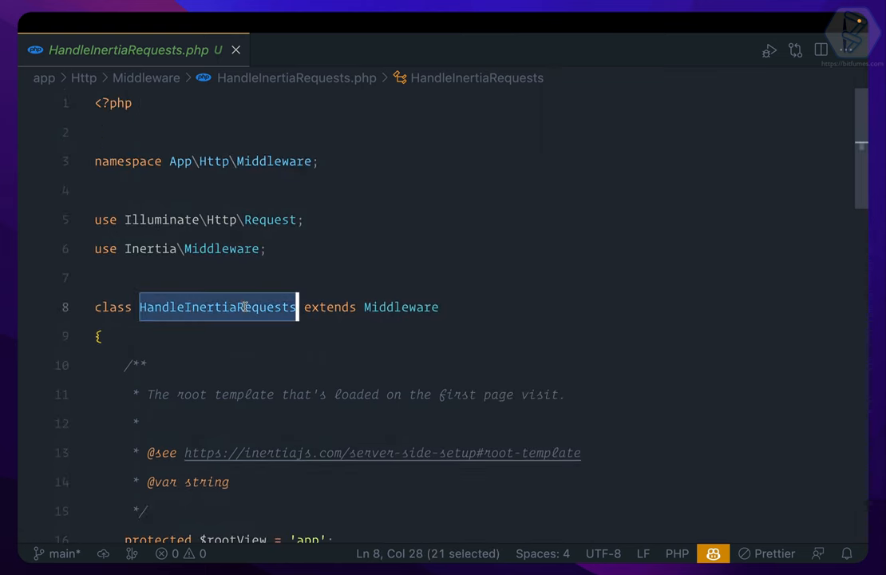
pyautogui.click(393, 307)
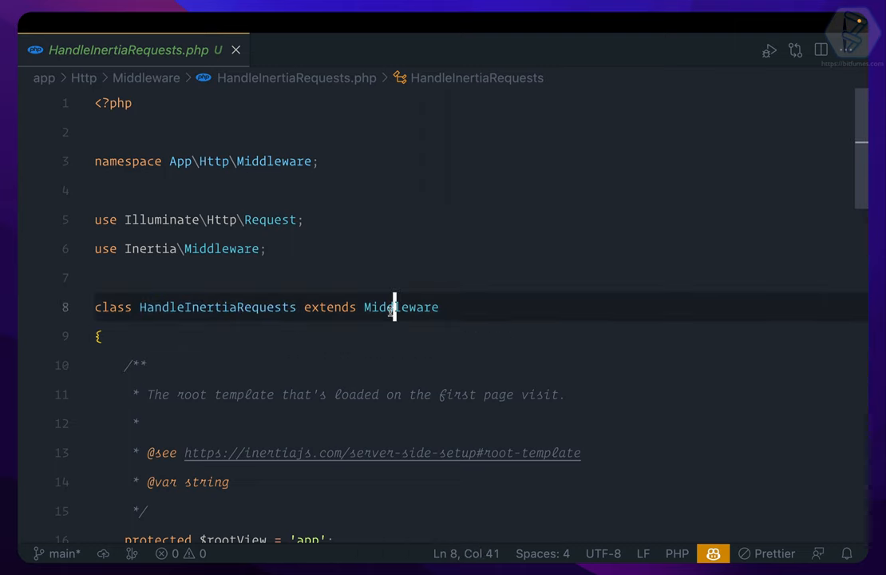
pyautogui.doubleClick(401, 306)
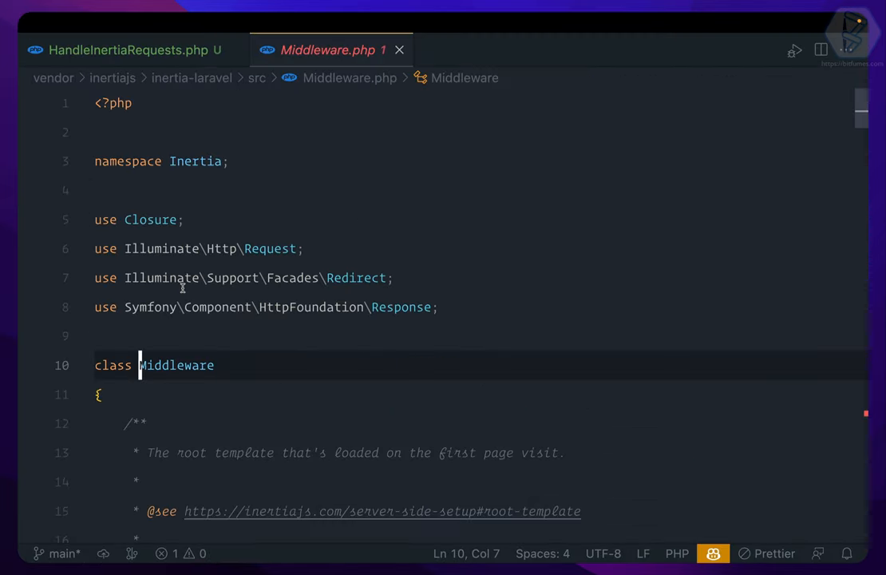
pyautogui.scroll(-3)
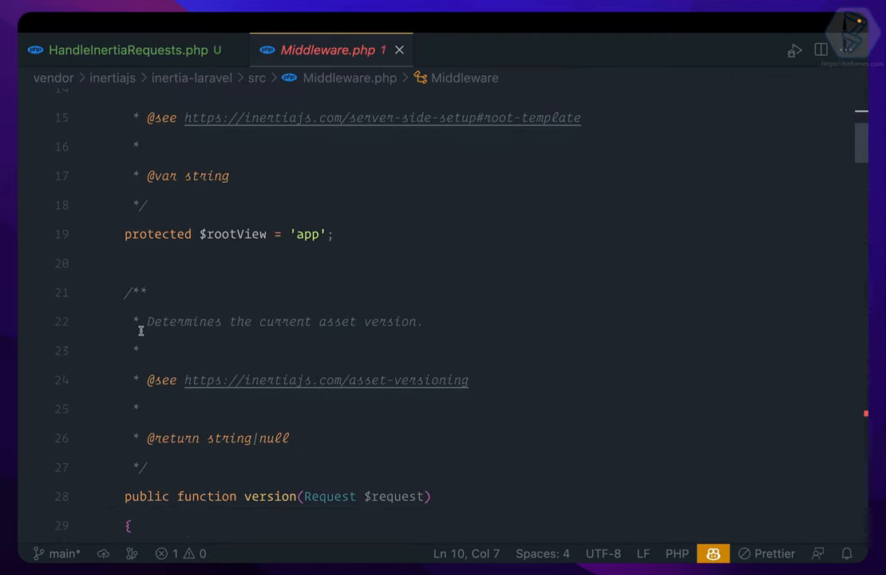
pyautogui.scroll(-3)
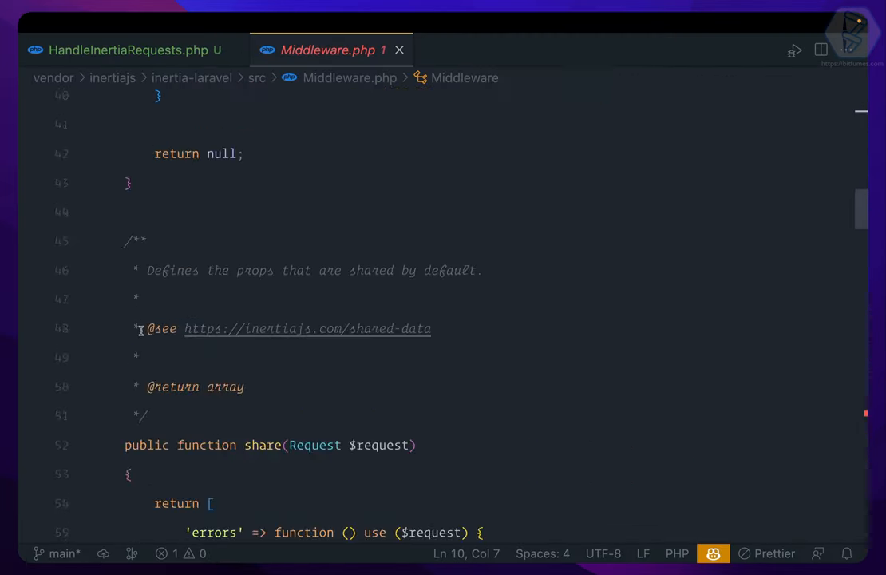
pyautogui.scroll(-3)
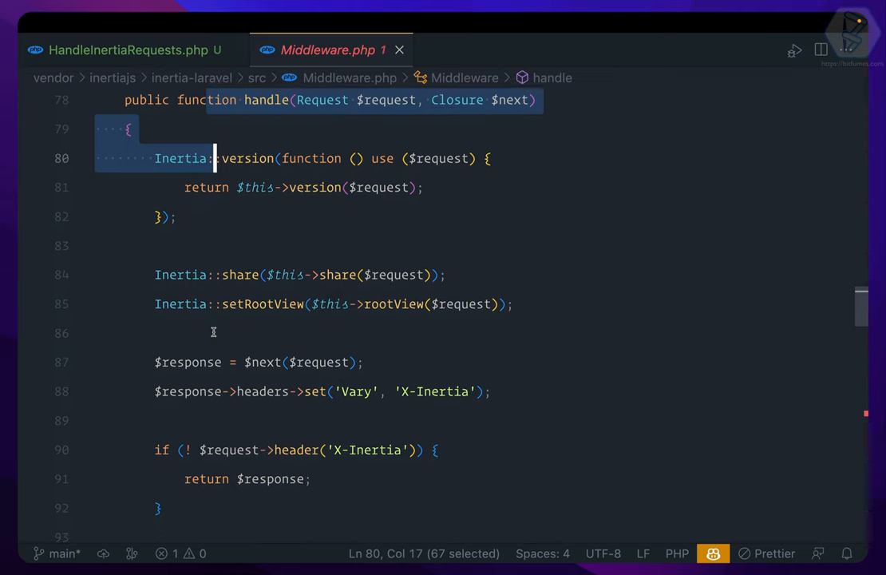
pyautogui.scroll(-3)
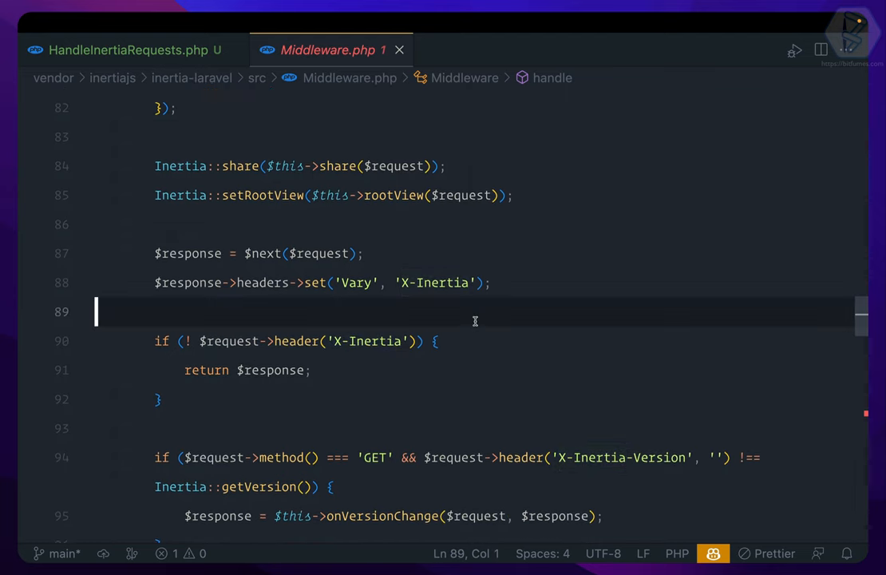
pyautogui.doubleClick(368, 342)
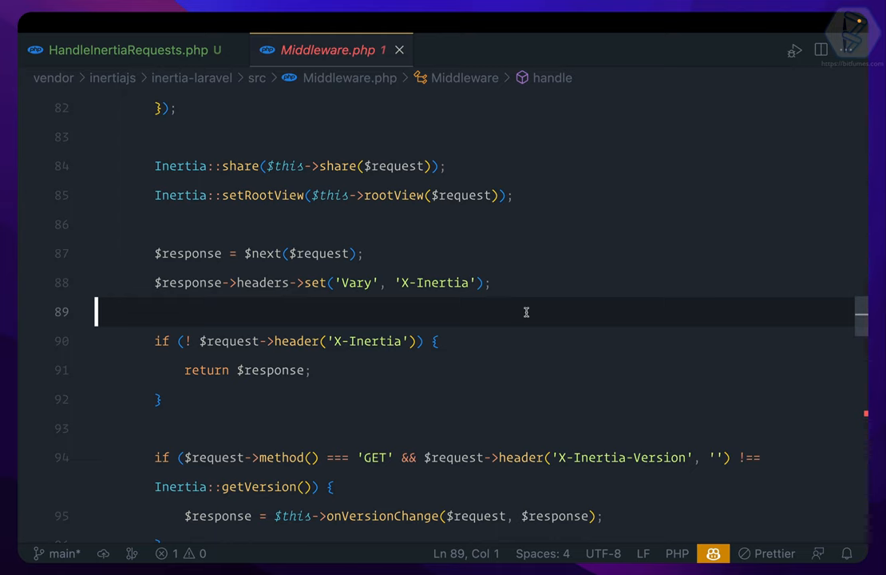
pyautogui.click(128, 49)
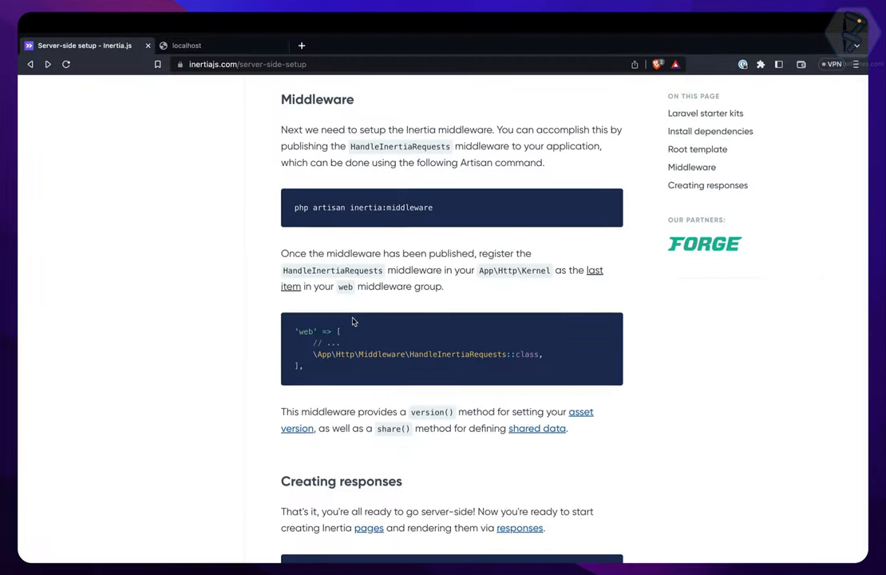
pyautogui.scroll(-3)
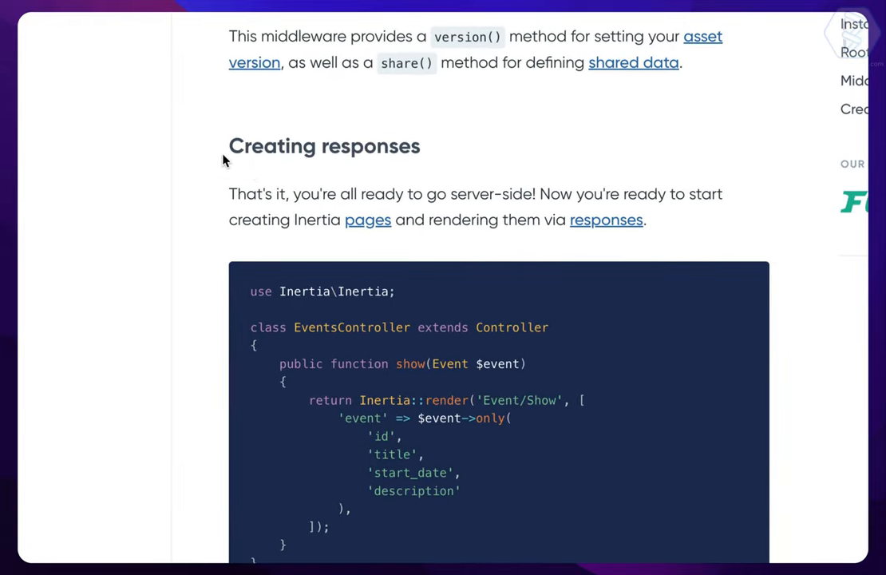
pyautogui.scroll(-3)
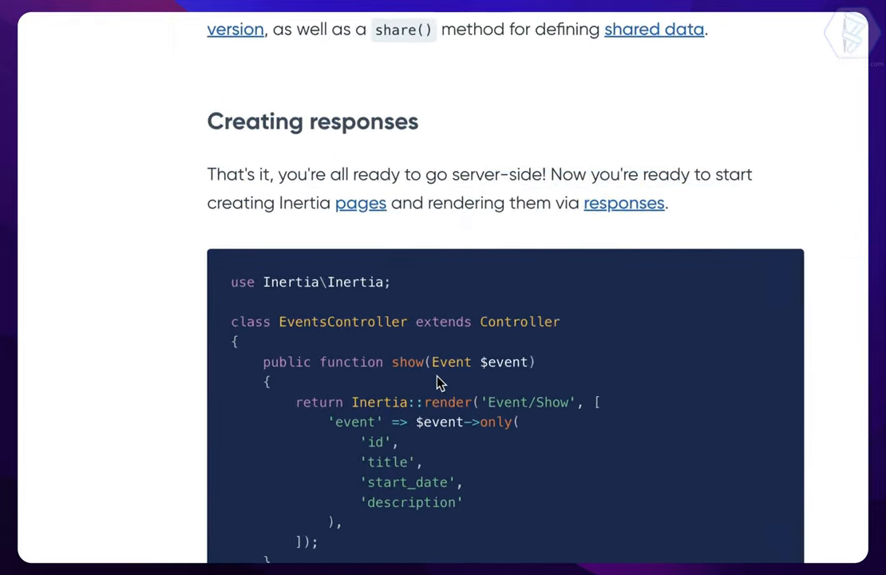
pyautogui.scroll(-3)
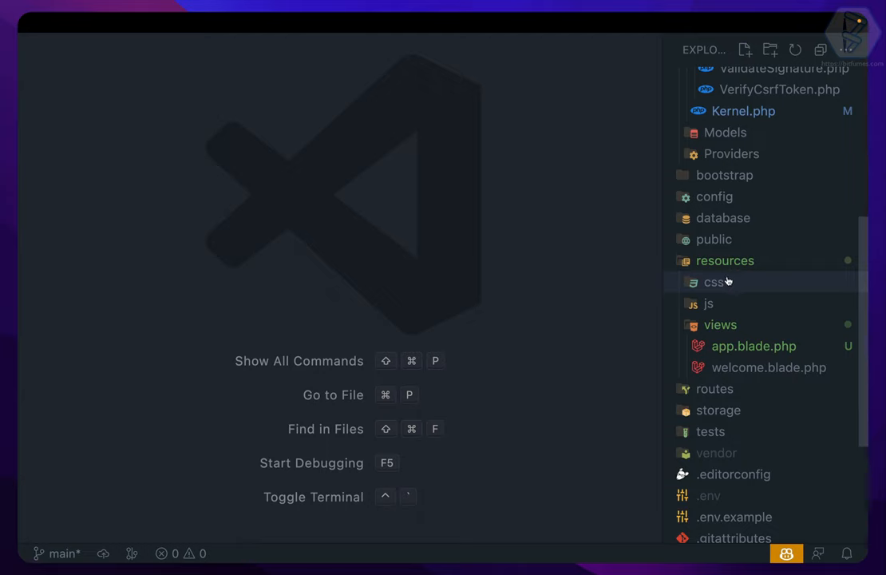
# Locate and view web.php under the routes folder in the Explorer
pyautogui.scroll(-3)
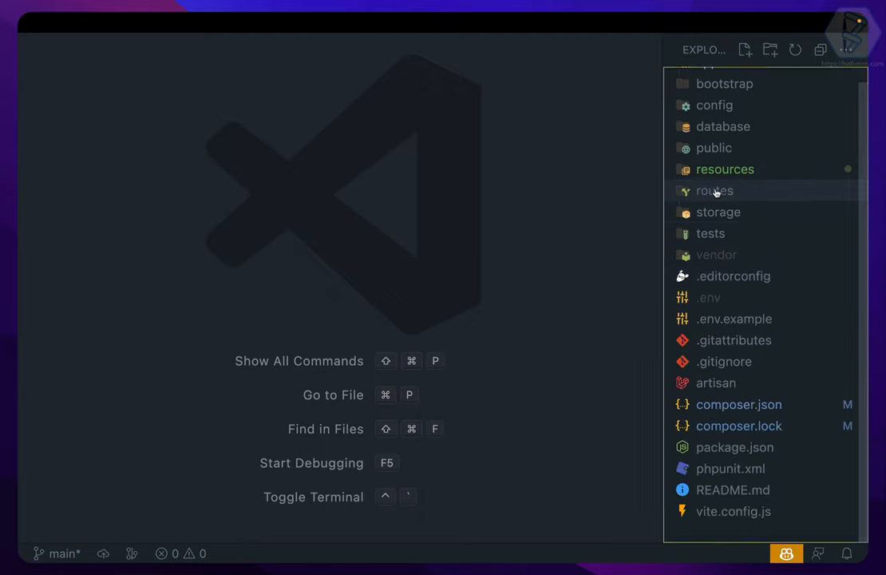
pyautogui.click(716, 190)
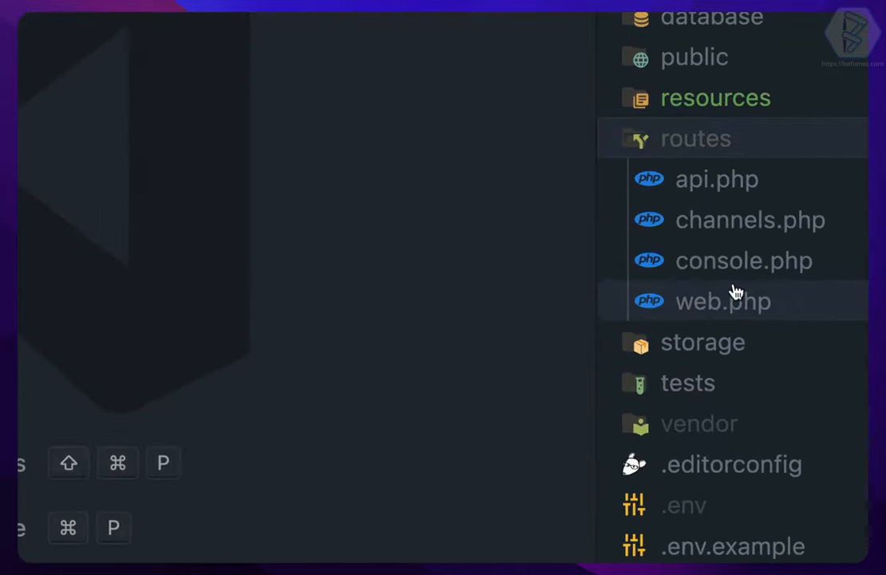
pyautogui.click(722, 300)
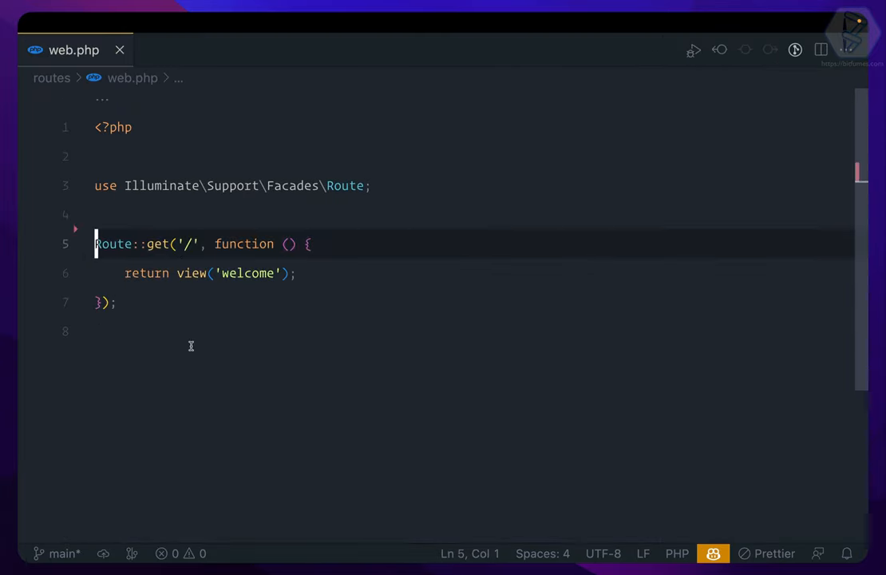
# Add Route::get('test', function () { return Inertia::render('Test'); }); to web.php
pyautogui.write('Route')
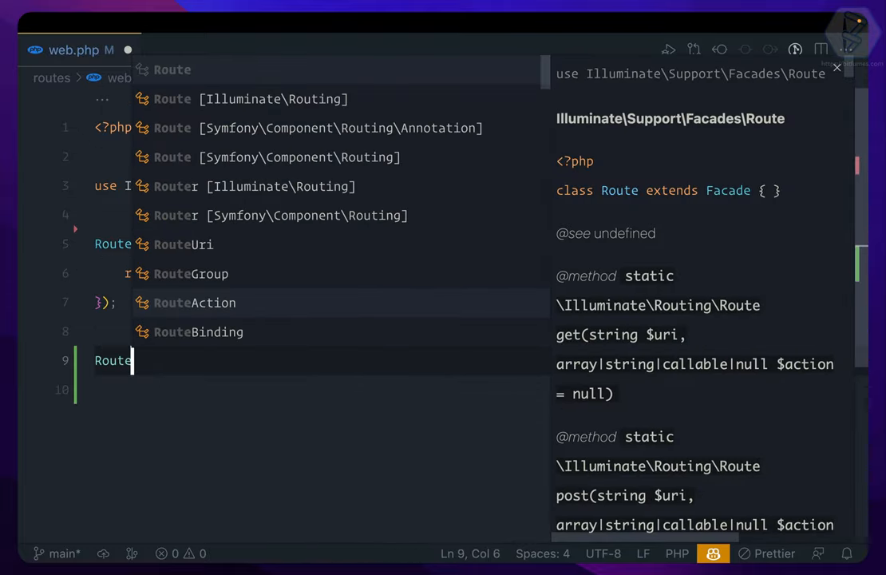
pyautogui.write("::get('test',")
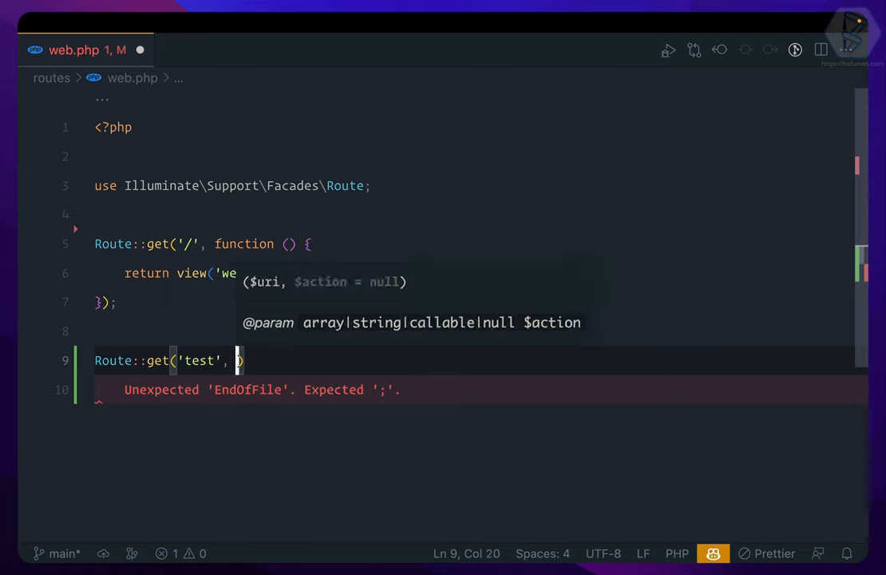
pyautogui.write('function()')
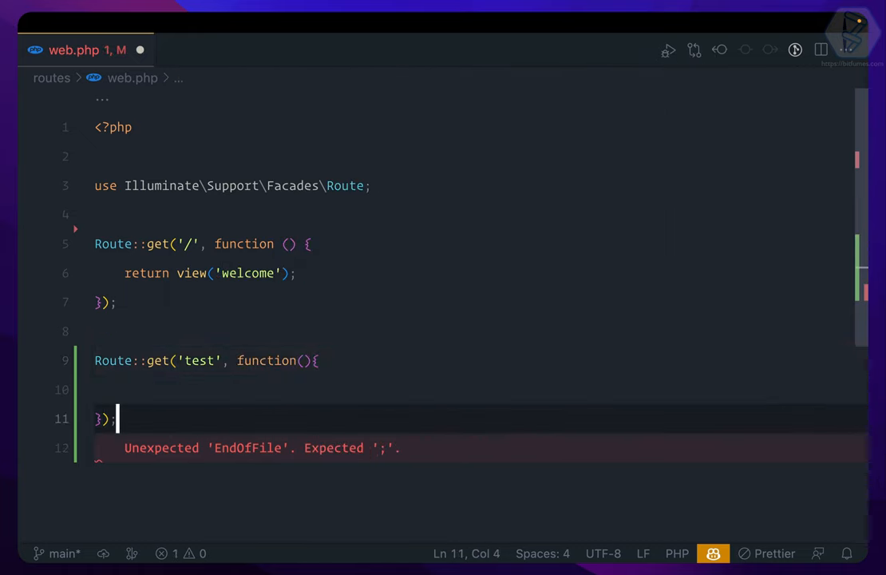
pyautogui.write('return')
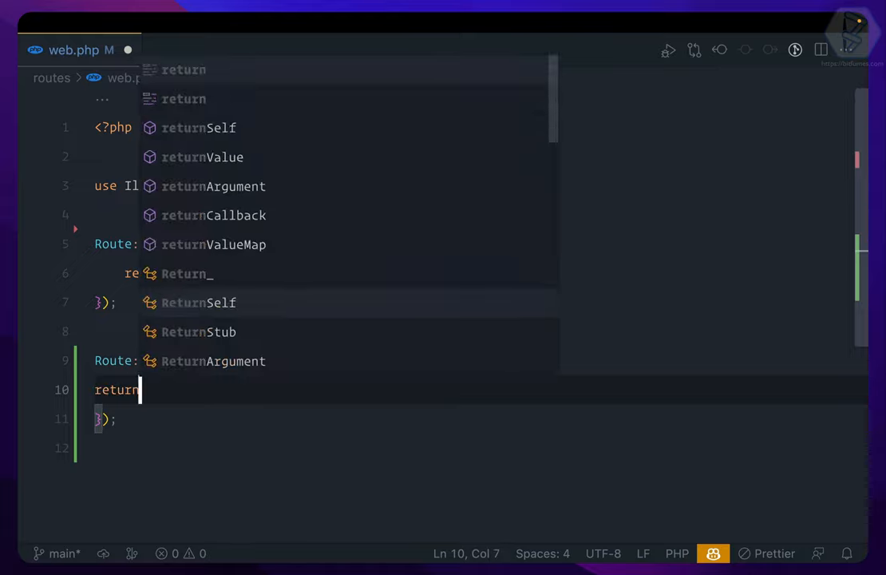
pyautogui.write("Inertia::render('")
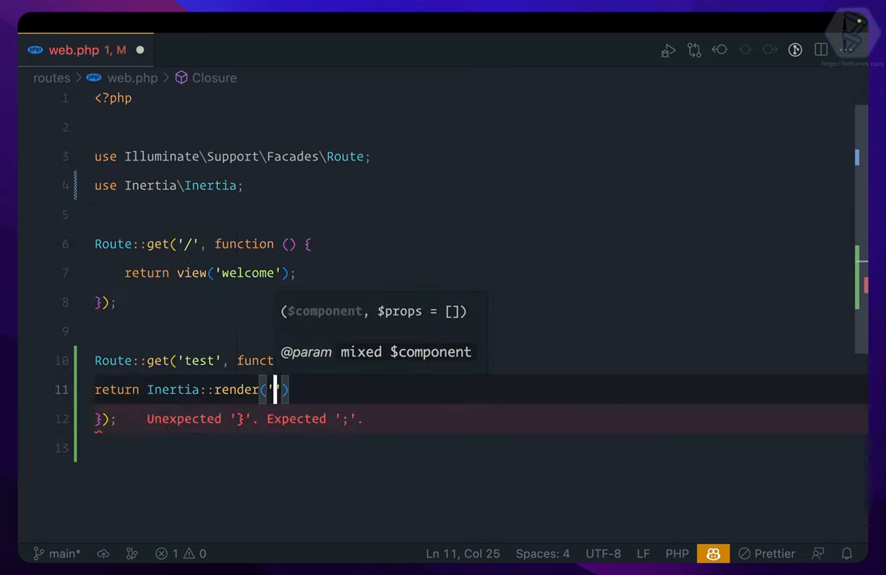
pyautogui.write('Test')
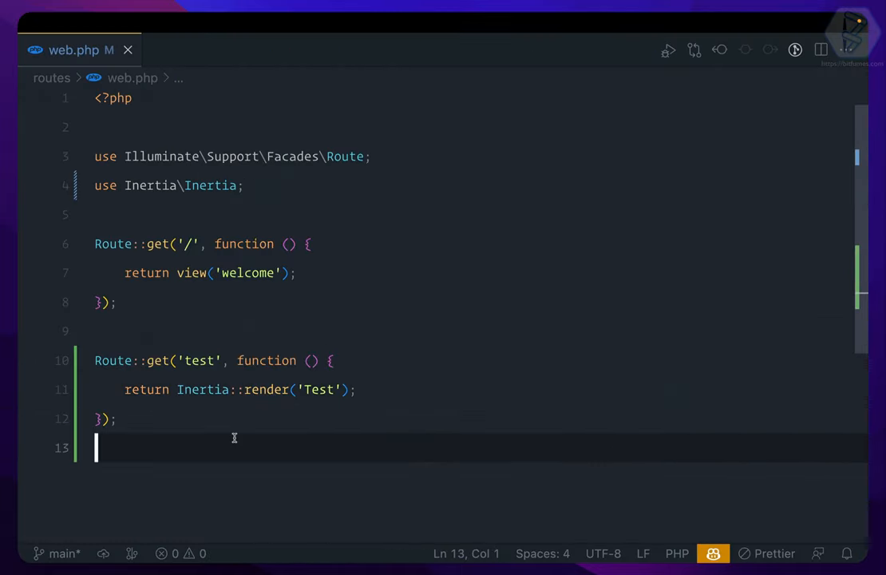
pyautogui.moveTo(329, 390)
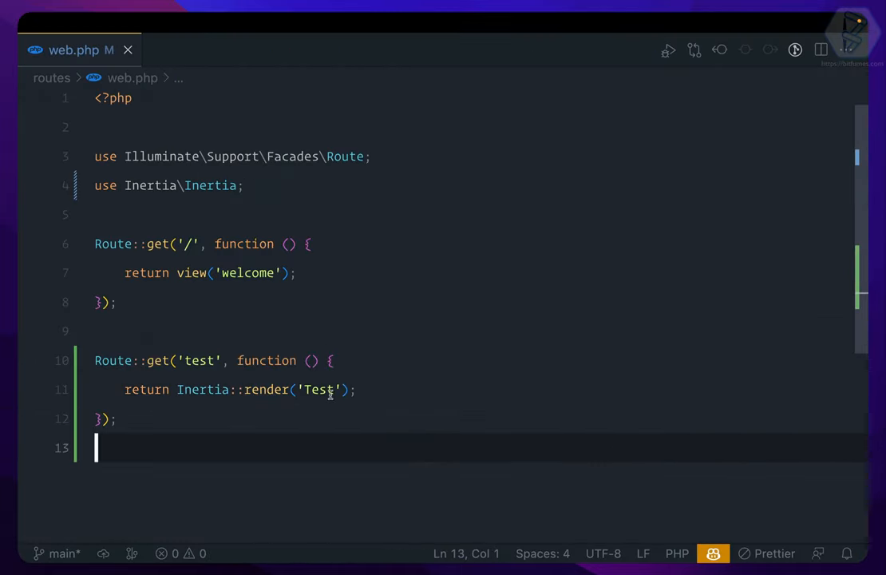
pyautogui.doubleClick(316, 390)
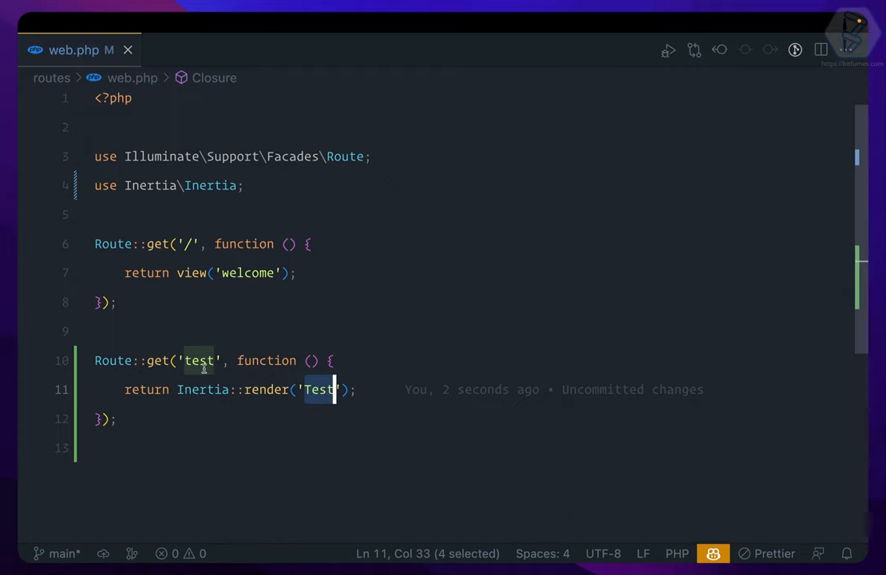
pyautogui.doubleClick(198, 361)
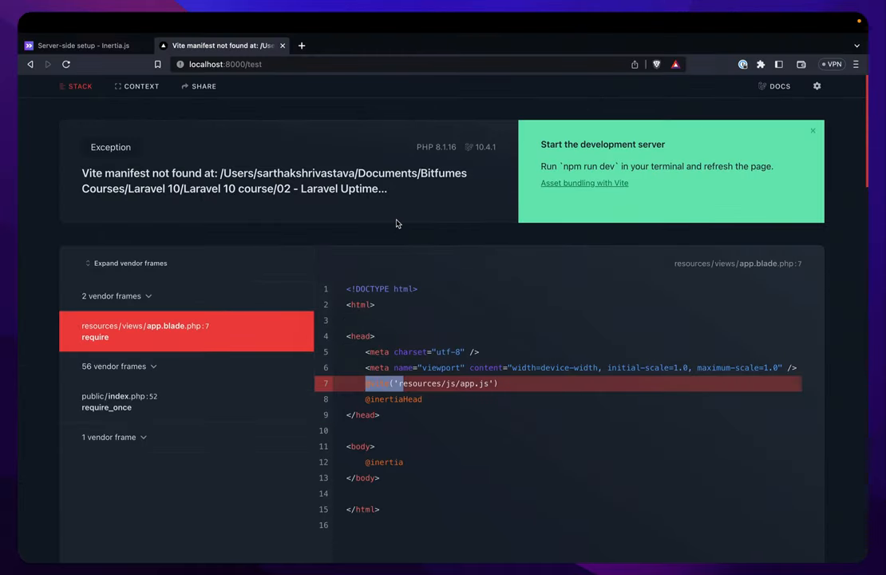
# Return to the Inertia server-side setup docs after seeing the Vite manifest error on /test
pyautogui.click(86, 45)
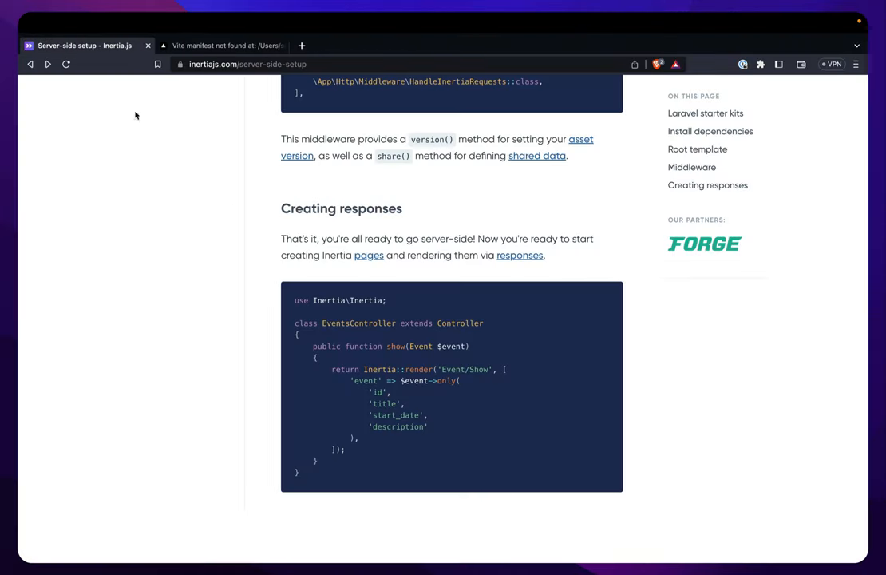